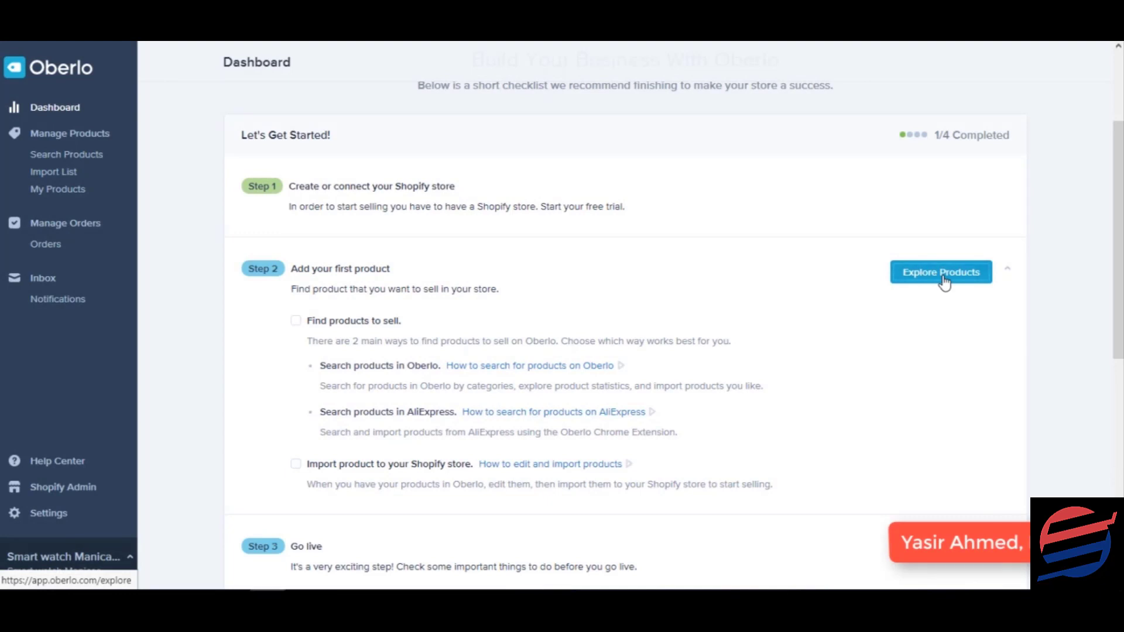
# From Explore Products, search AliExpress for 'f8 smartwatch', showing 209 results
pyautogui.click(940, 272)
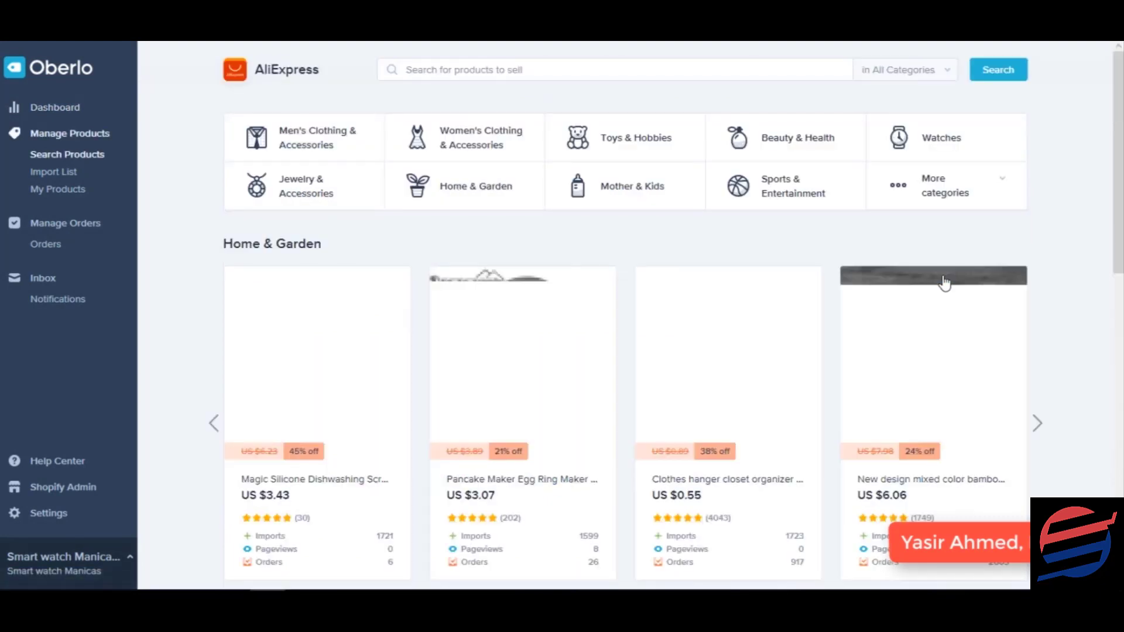
pyautogui.click(610, 70)
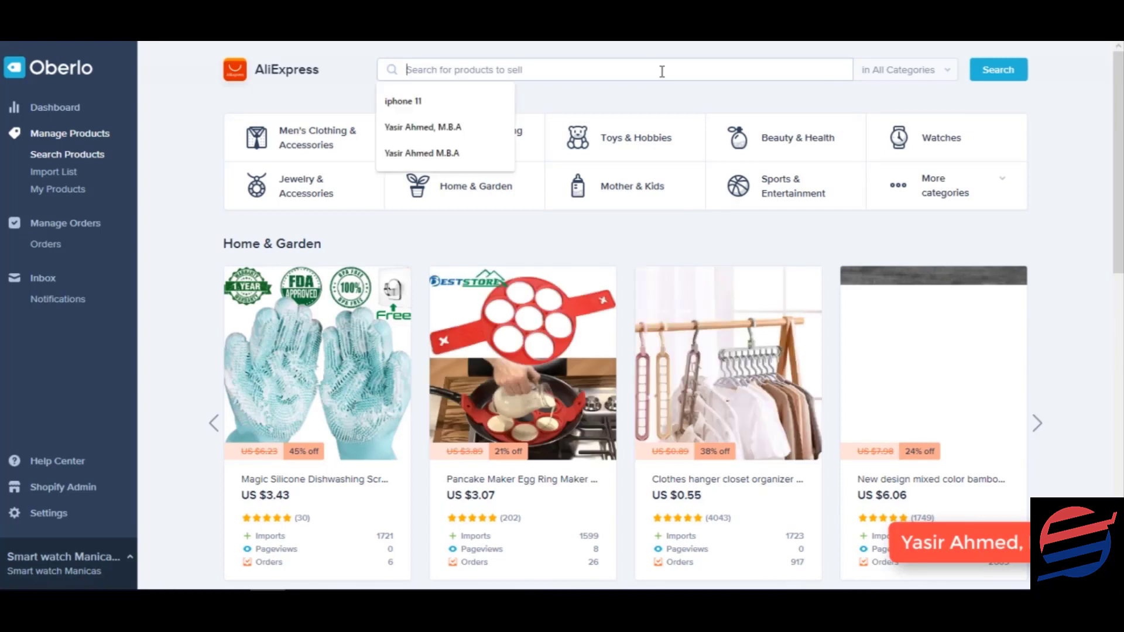
pyautogui.write('sam')
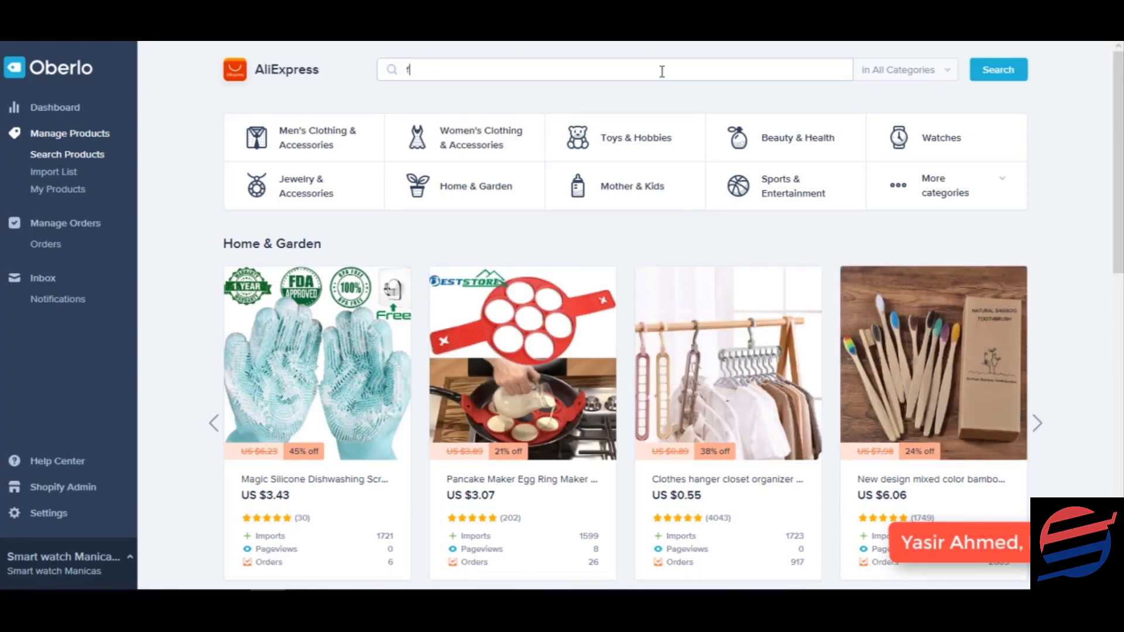
pyautogui.write('8 smart')
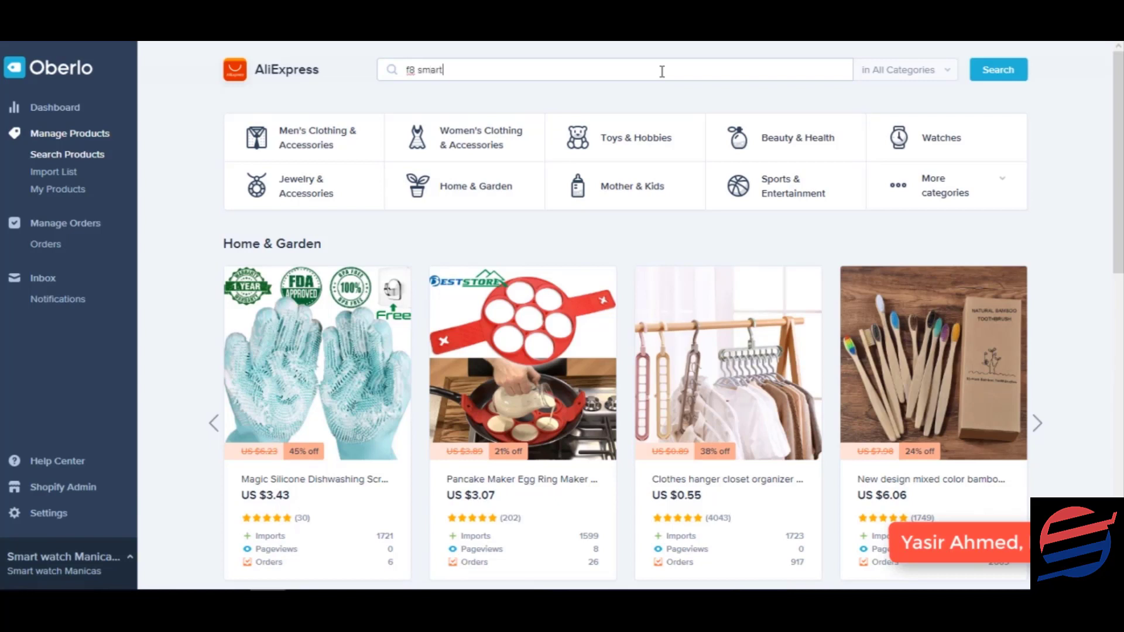
pyautogui.write('watch')
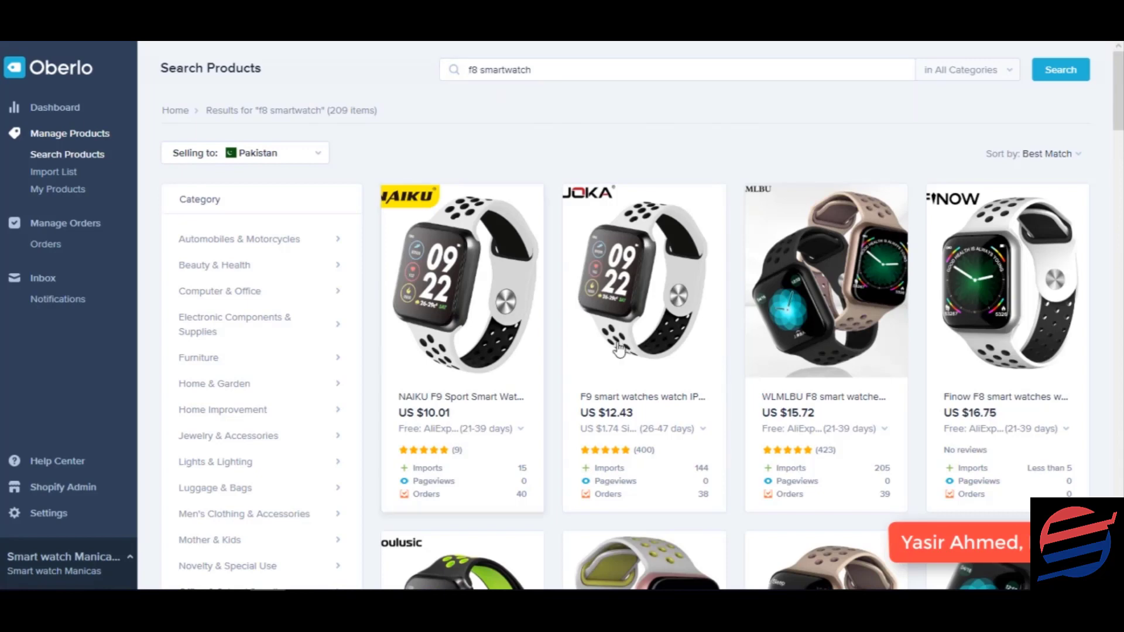
pyautogui.scroll(-3)
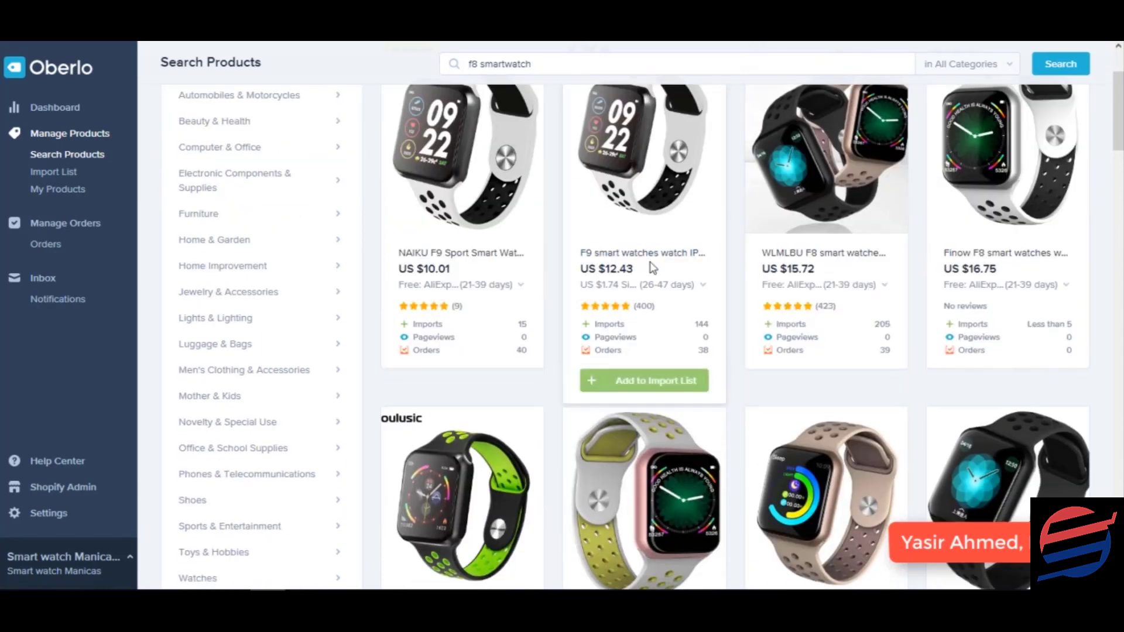
pyautogui.scroll(-3)
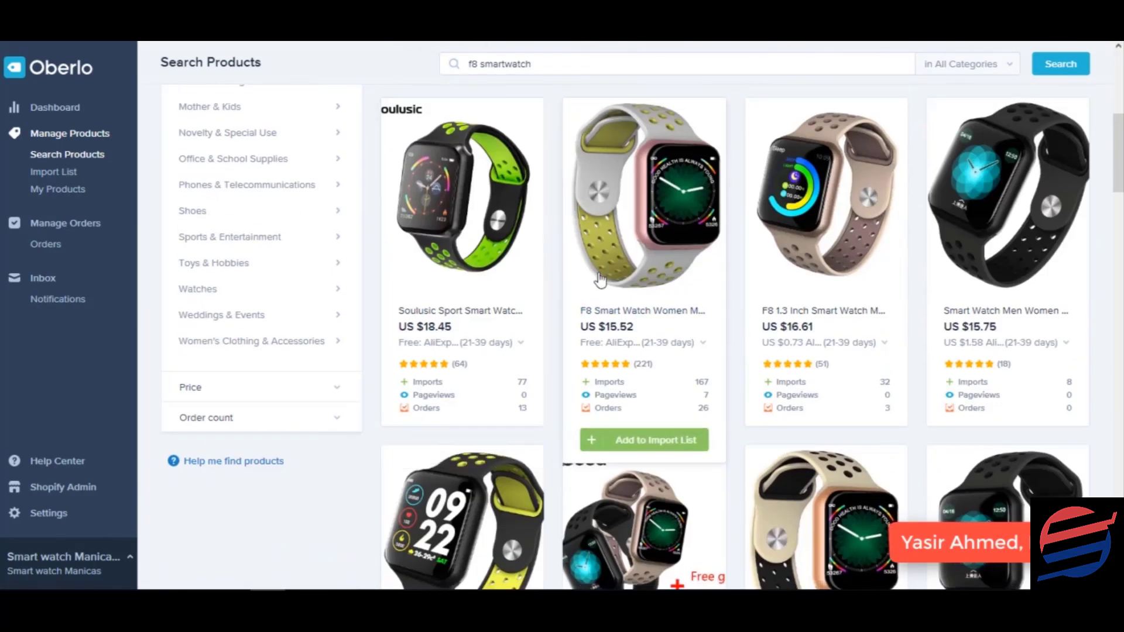
pyautogui.scroll(-3)
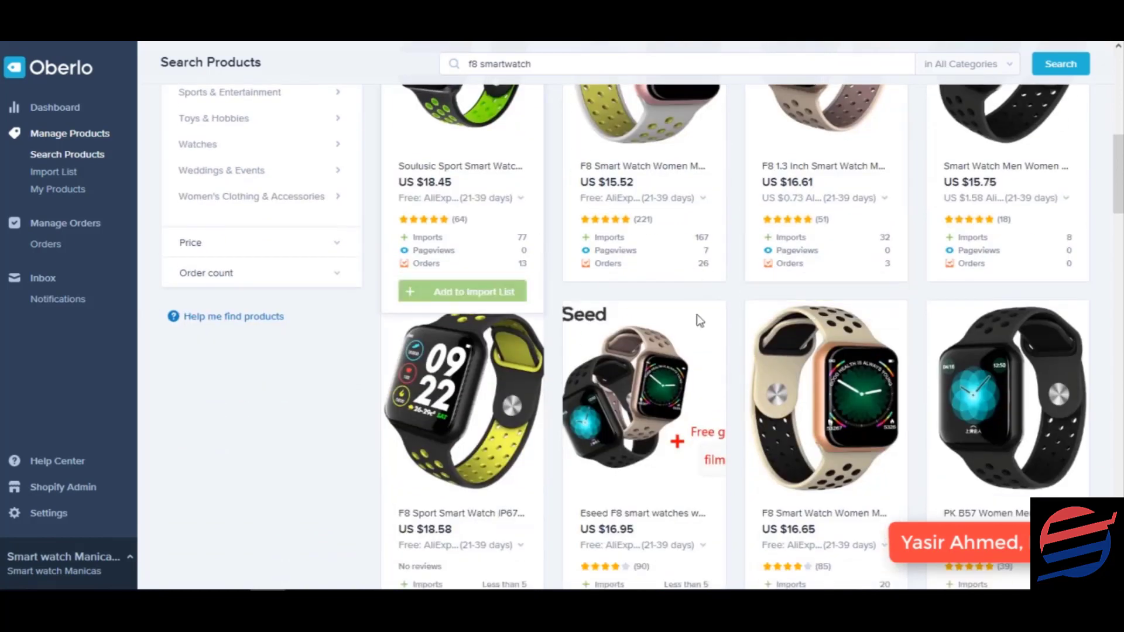
pyautogui.scroll(-3)
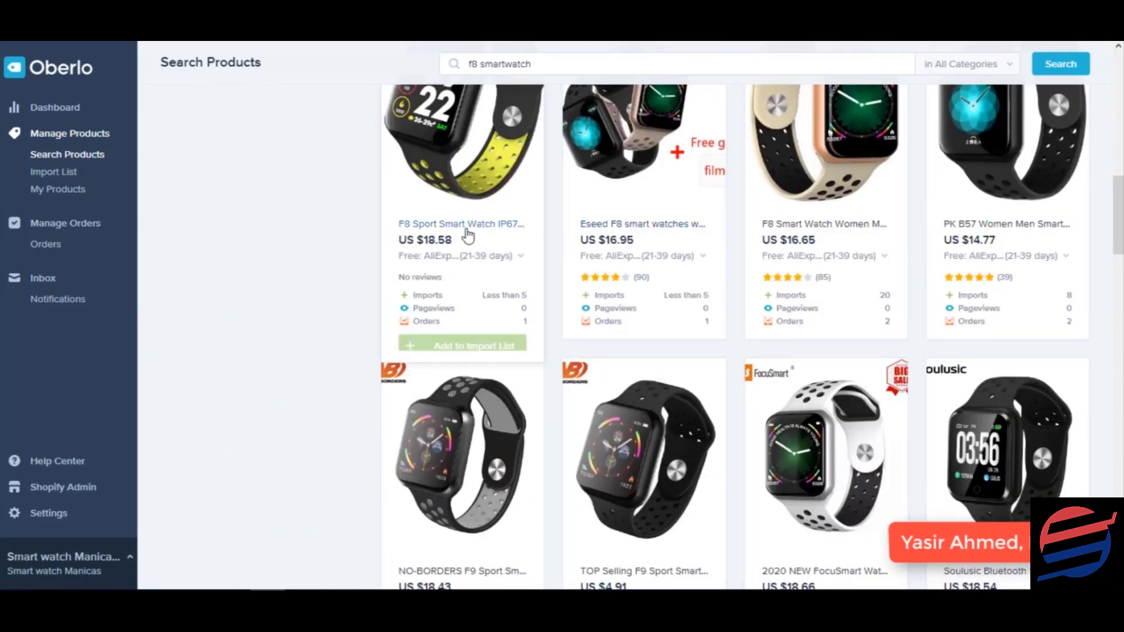
pyautogui.scroll(-3)
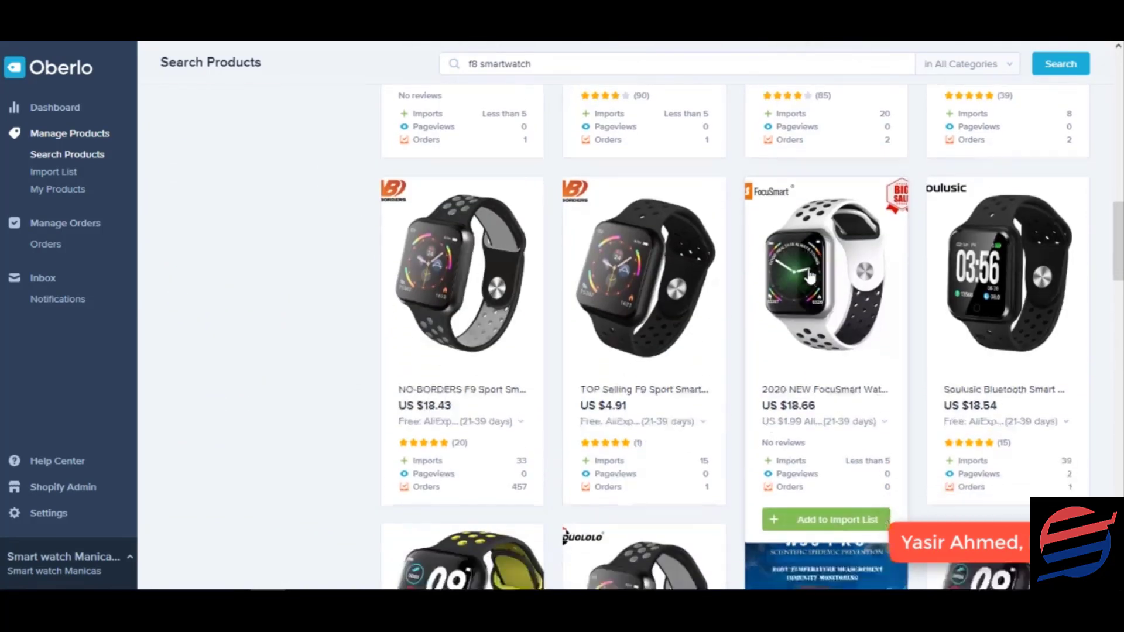
pyautogui.scroll(-3)
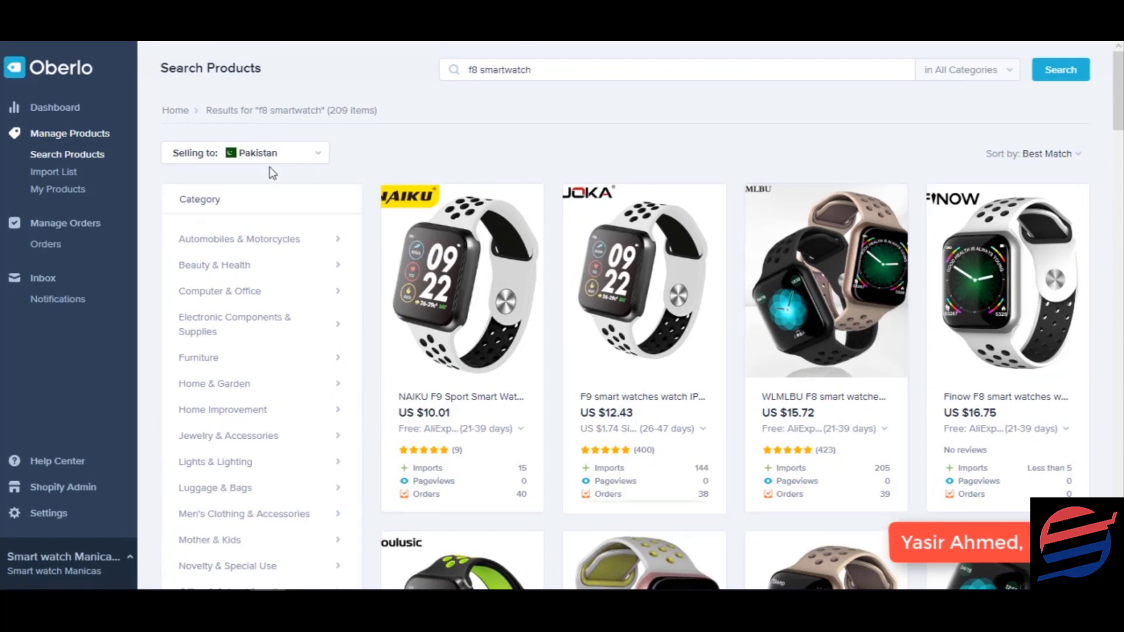
# Set Selling to United States and sort the results by Seller Rate
pyautogui.click(272, 153)
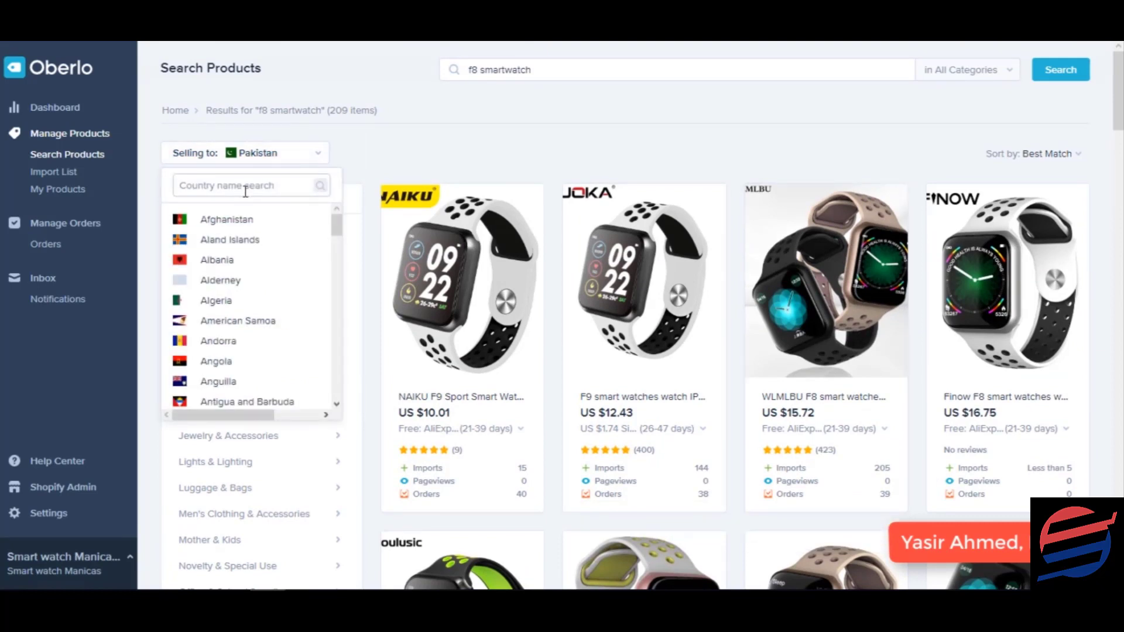
pyautogui.write('us')
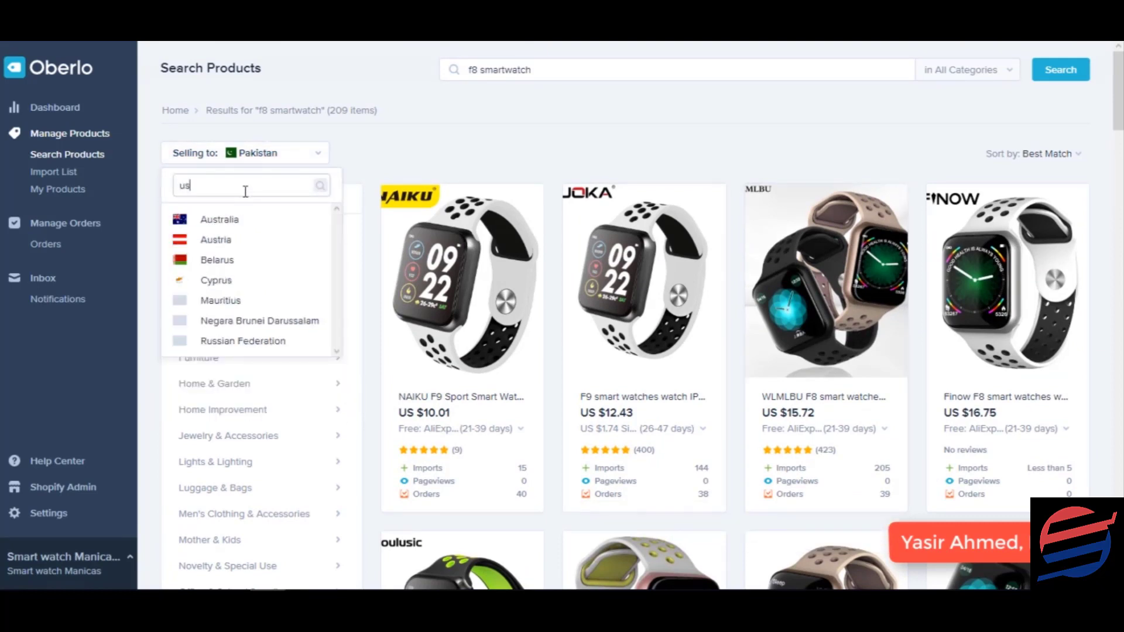
pyautogui.press('Backspace')
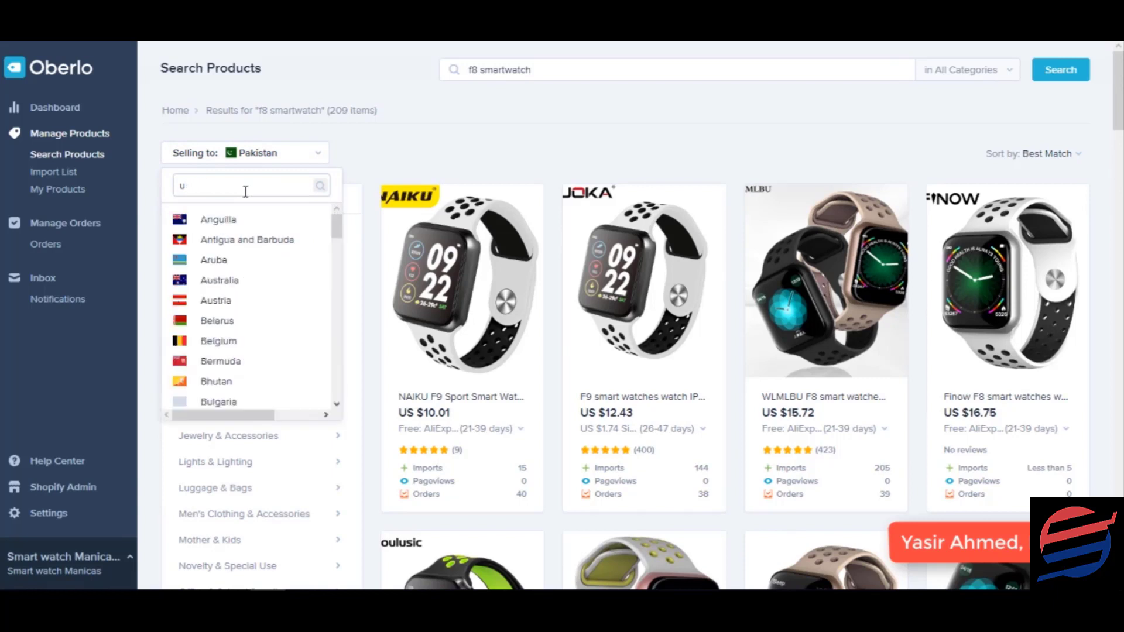
pyautogui.write('nites')
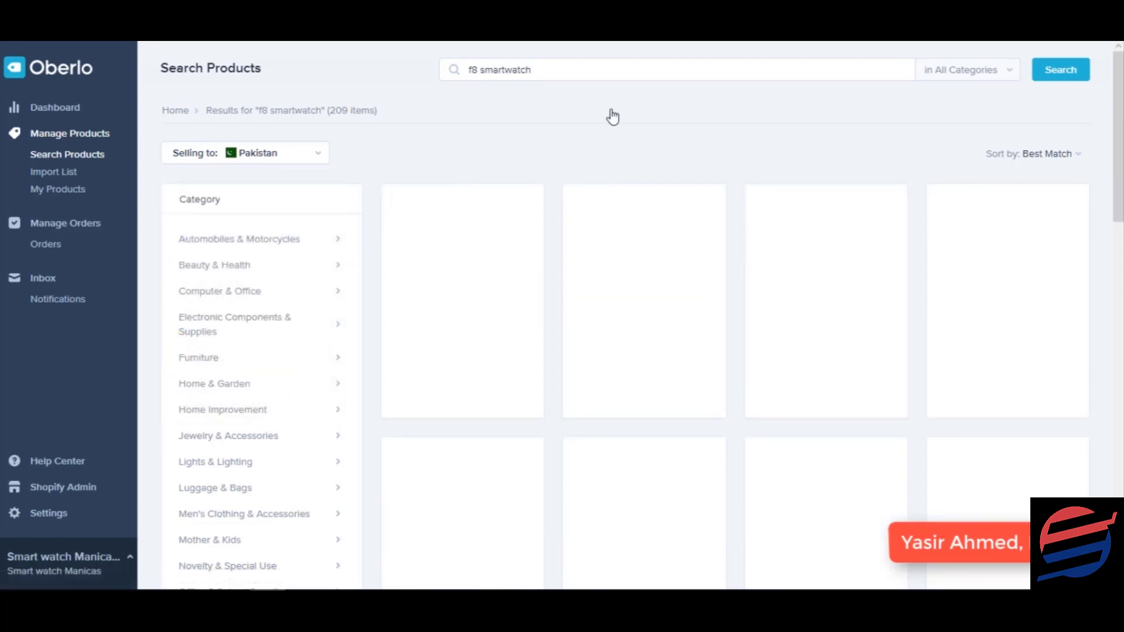
pyautogui.click(1047, 154)
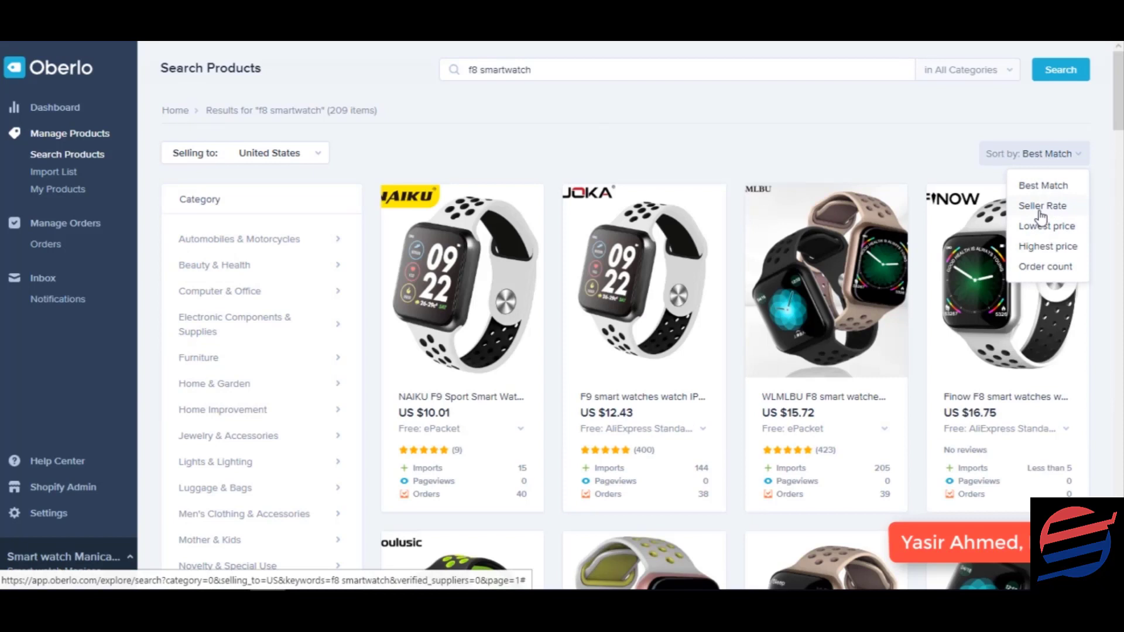
pyautogui.moveTo(1043, 185)
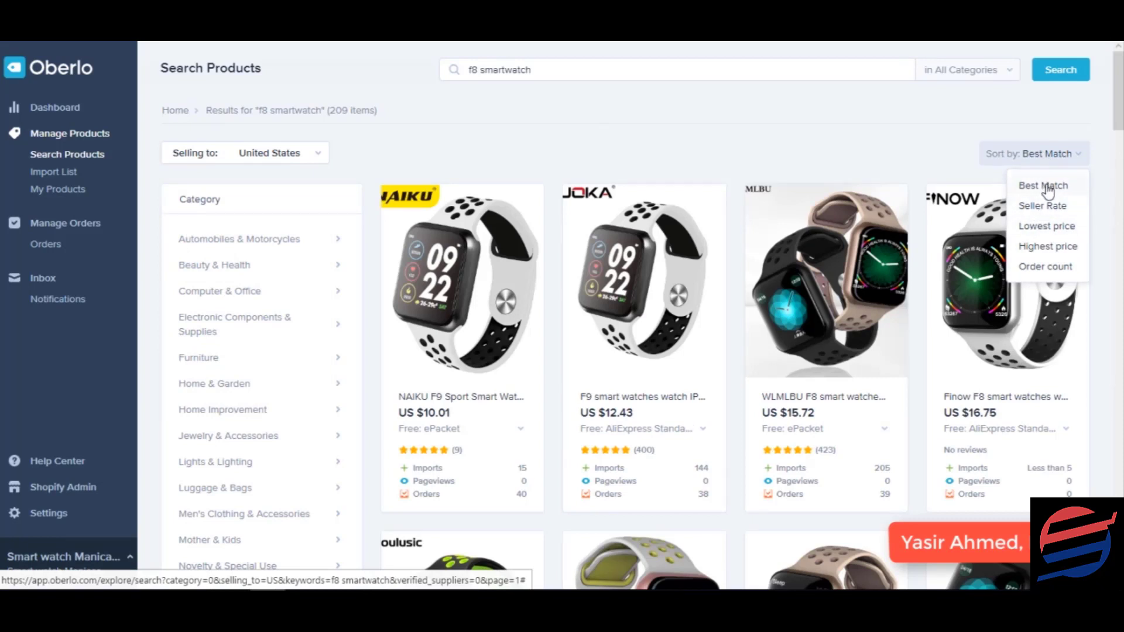
pyautogui.click(1044, 185)
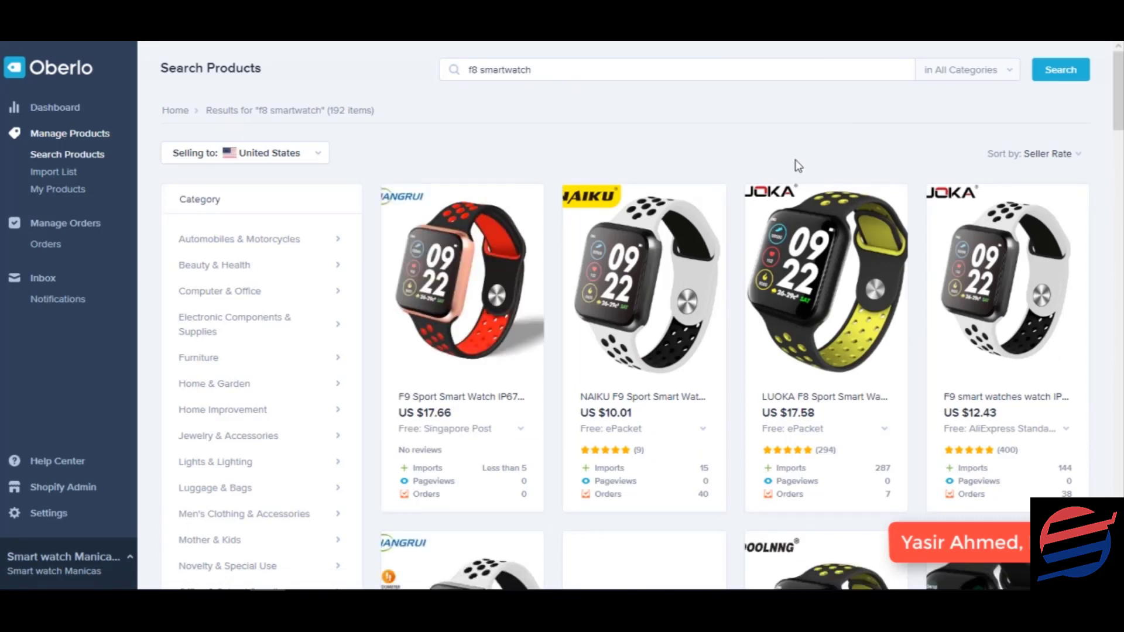
pyautogui.moveTo(593, 342)
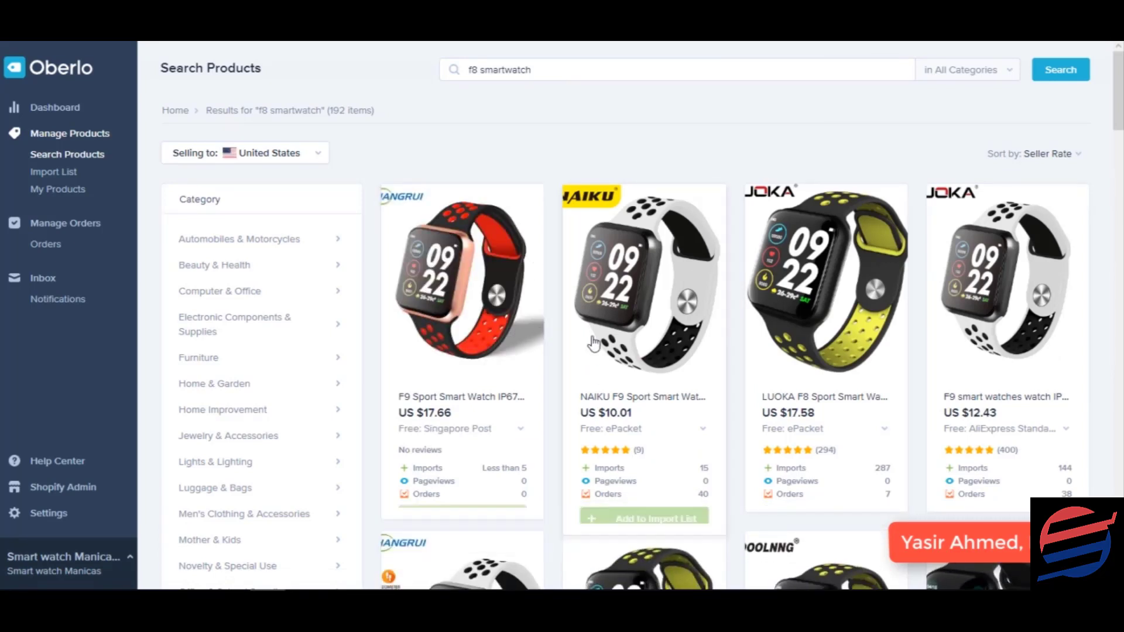
# Scroll the f8 results and add the NAIKU F9 and LUOKA F8 watches to the import list
pyautogui.scroll(-3)
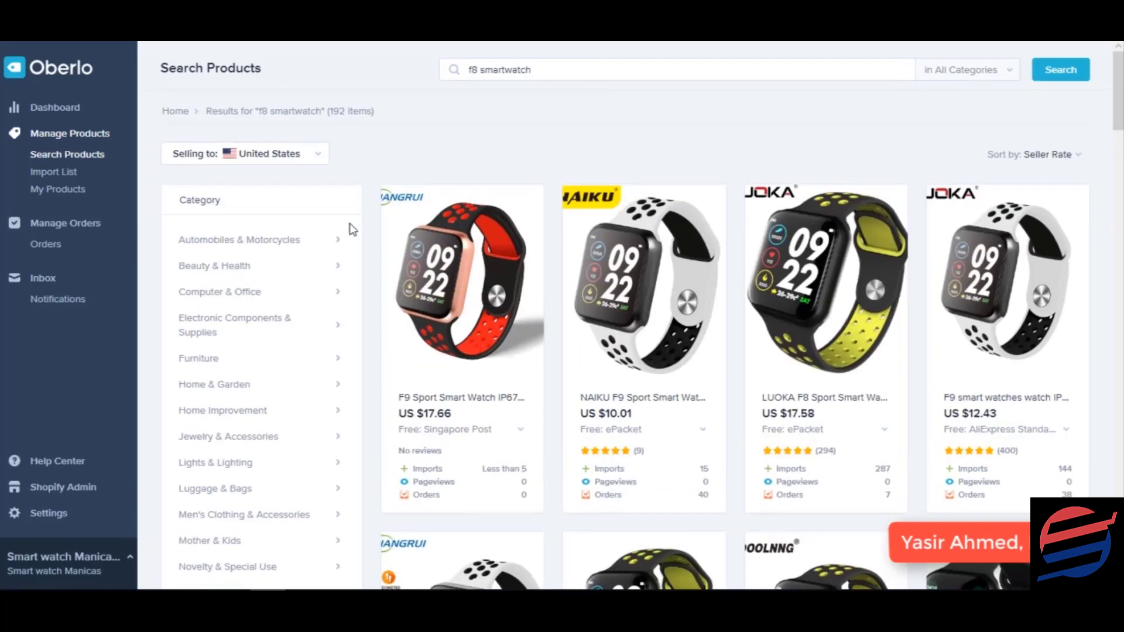
pyautogui.scroll(-3)
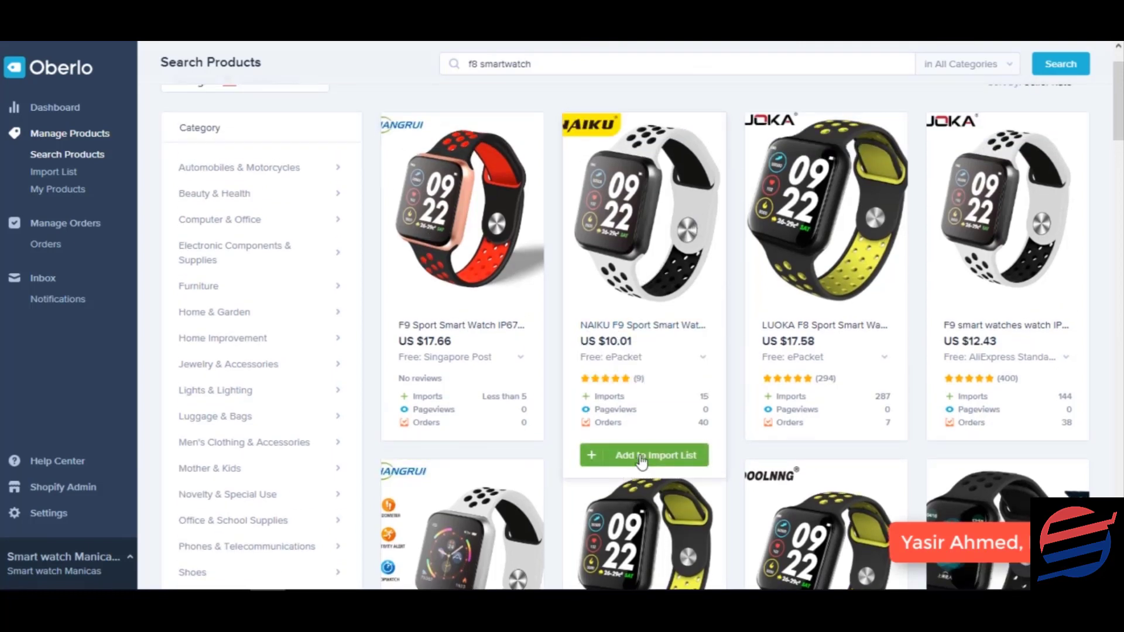
pyautogui.click(643, 454)
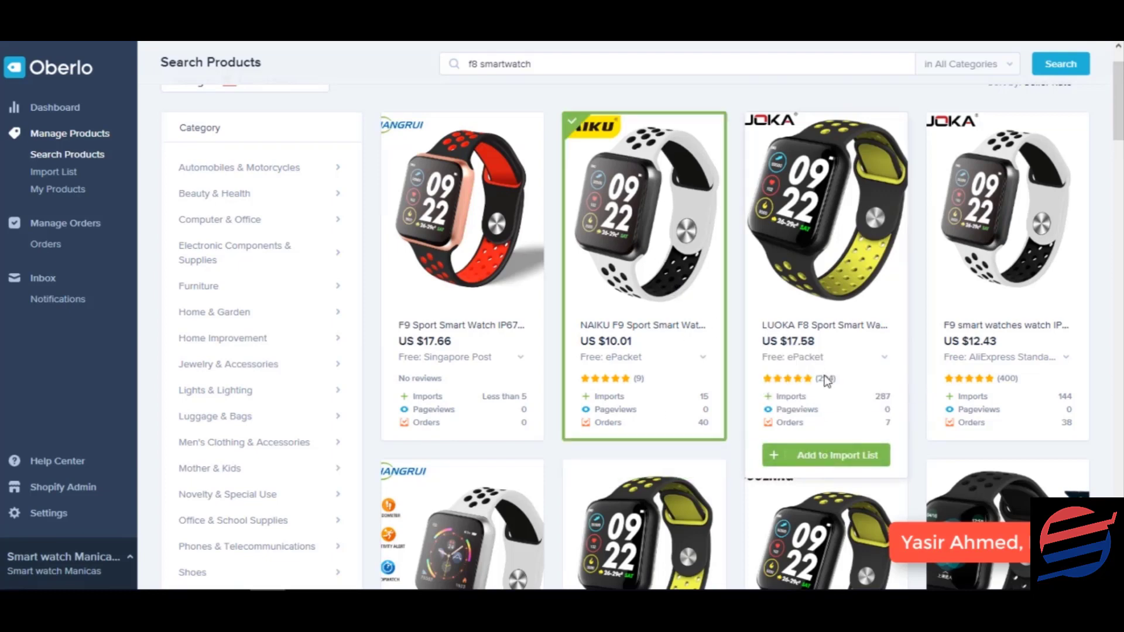
pyautogui.scroll(-3)
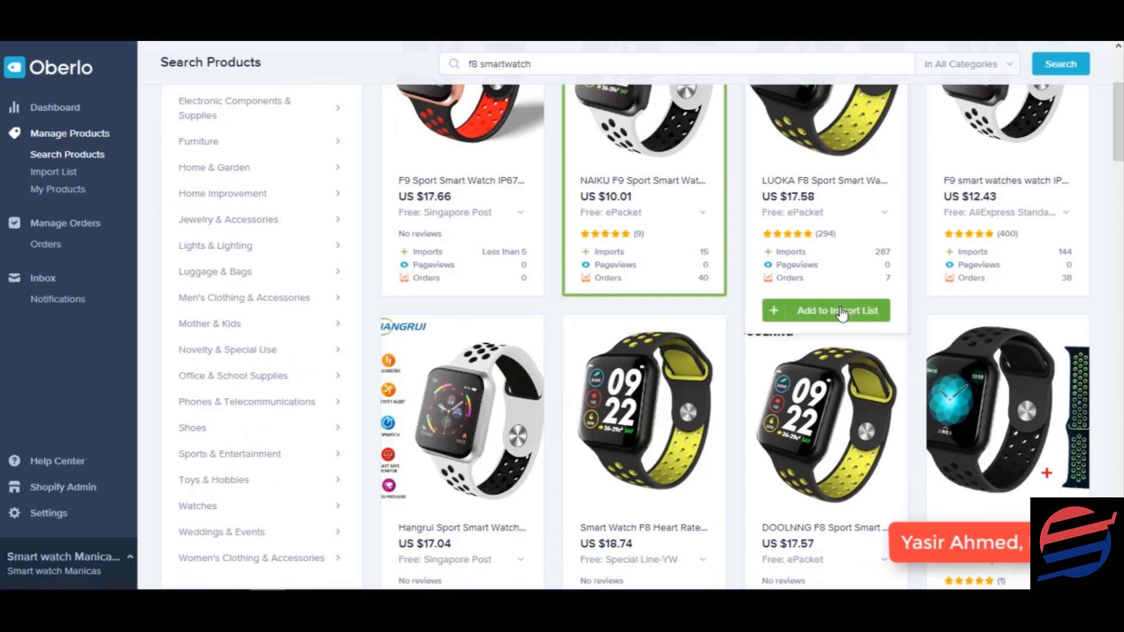
pyautogui.scroll(-3)
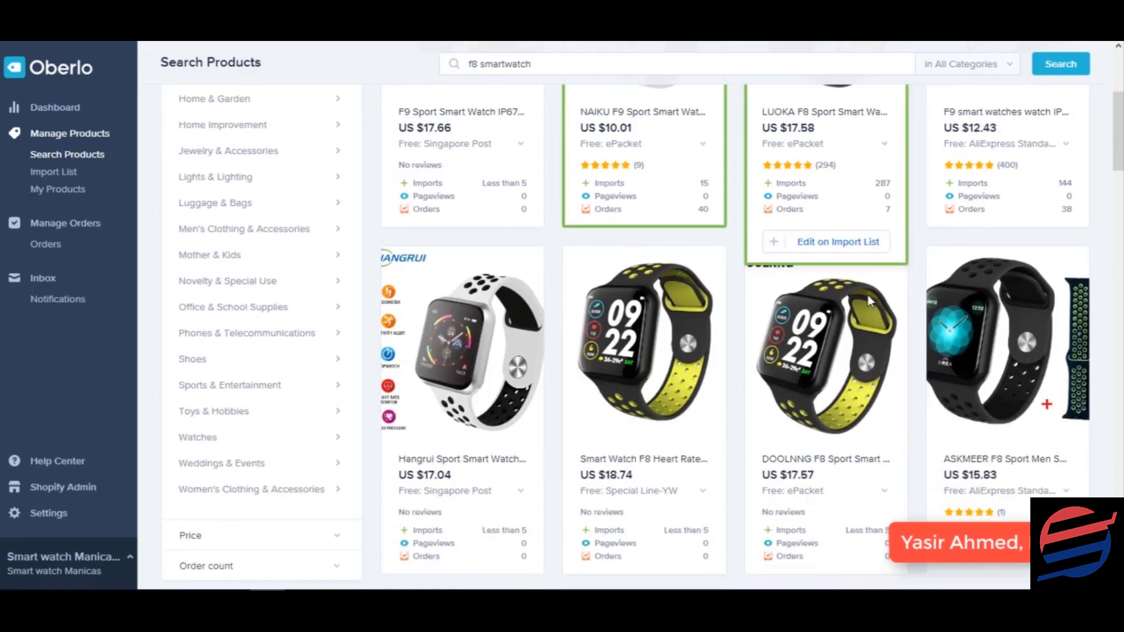
pyautogui.scroll(-3)
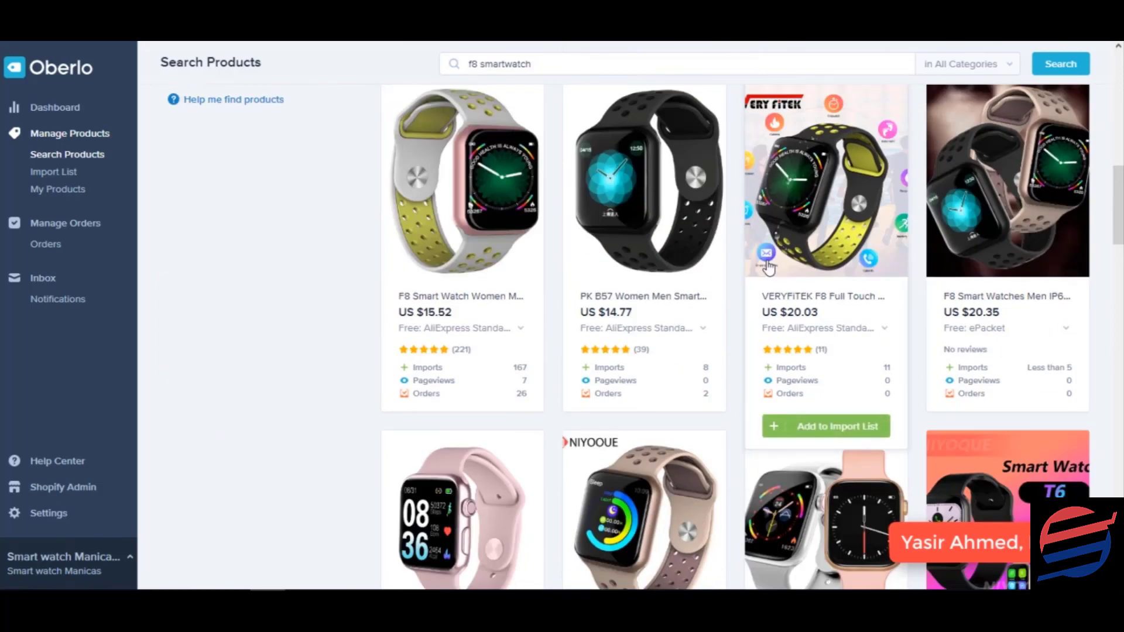
pyautogui.click(1060, 63)
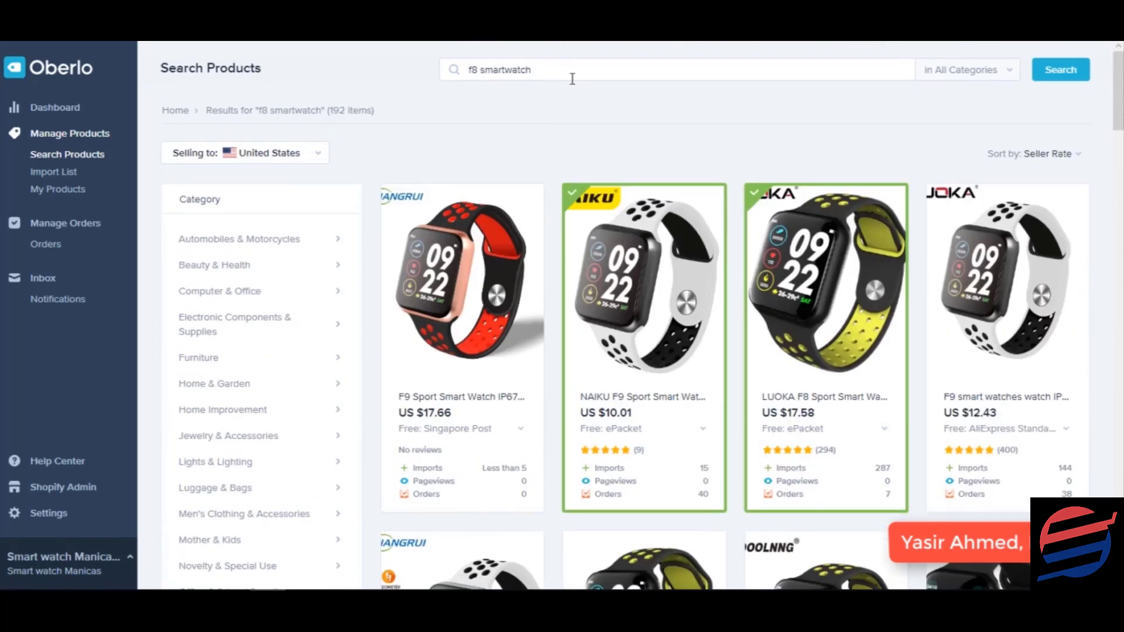
# Search for 'f10 smartwatch' and add the W4 Fashion watch to the import list
pyautogui.doubleClick(473, 69)
pyautogui.write('10')
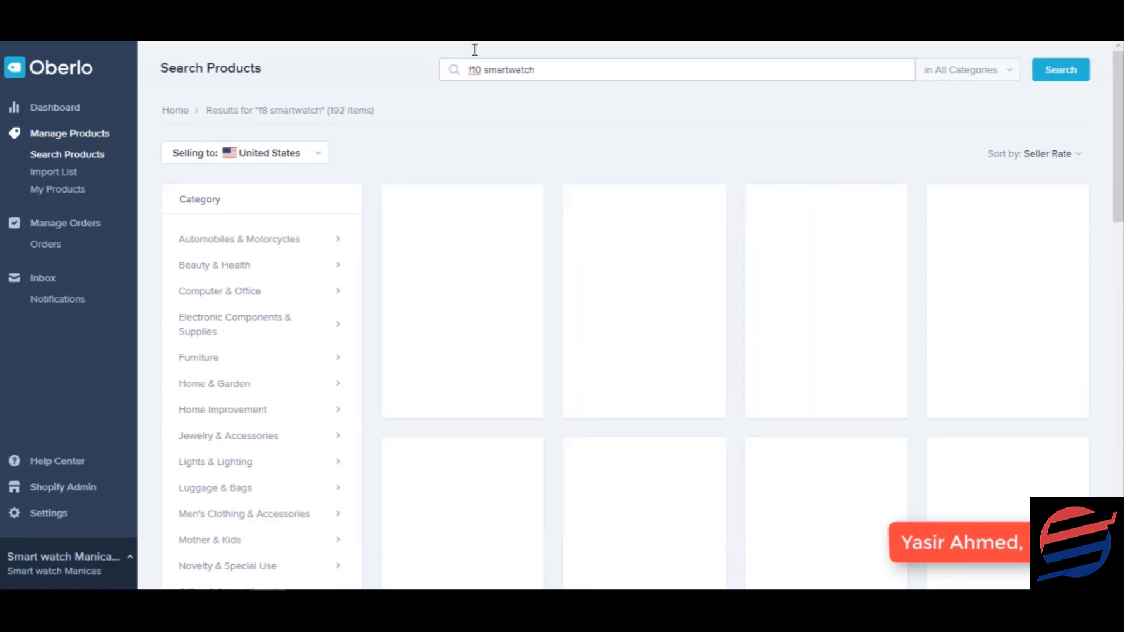
pyautogui.click(1059, 69)
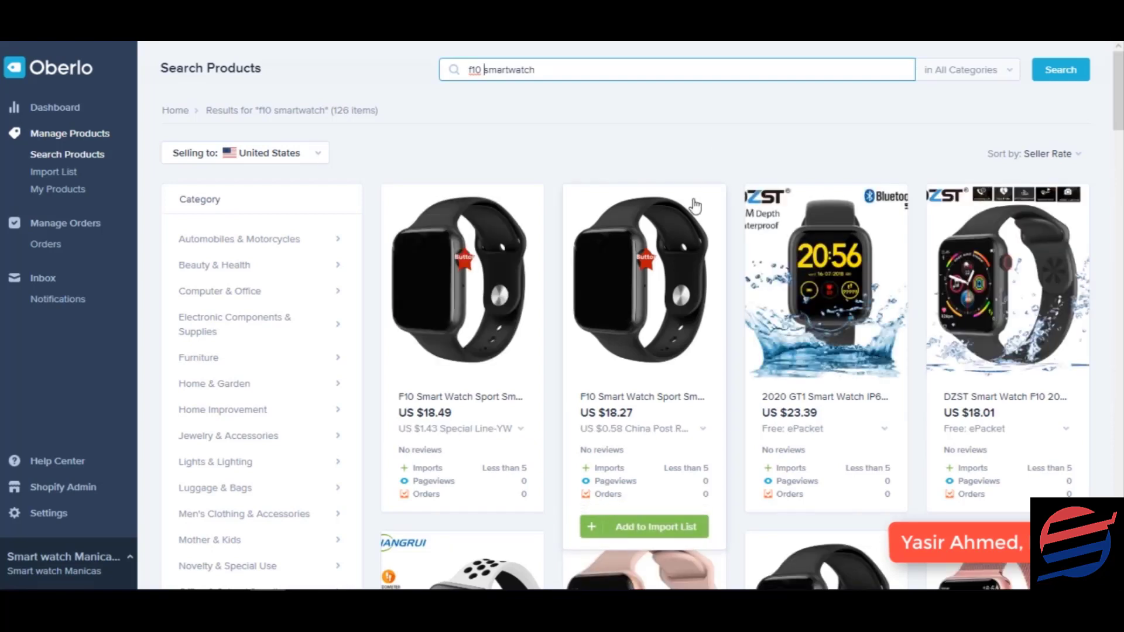
pyautogui.scroll(-3)
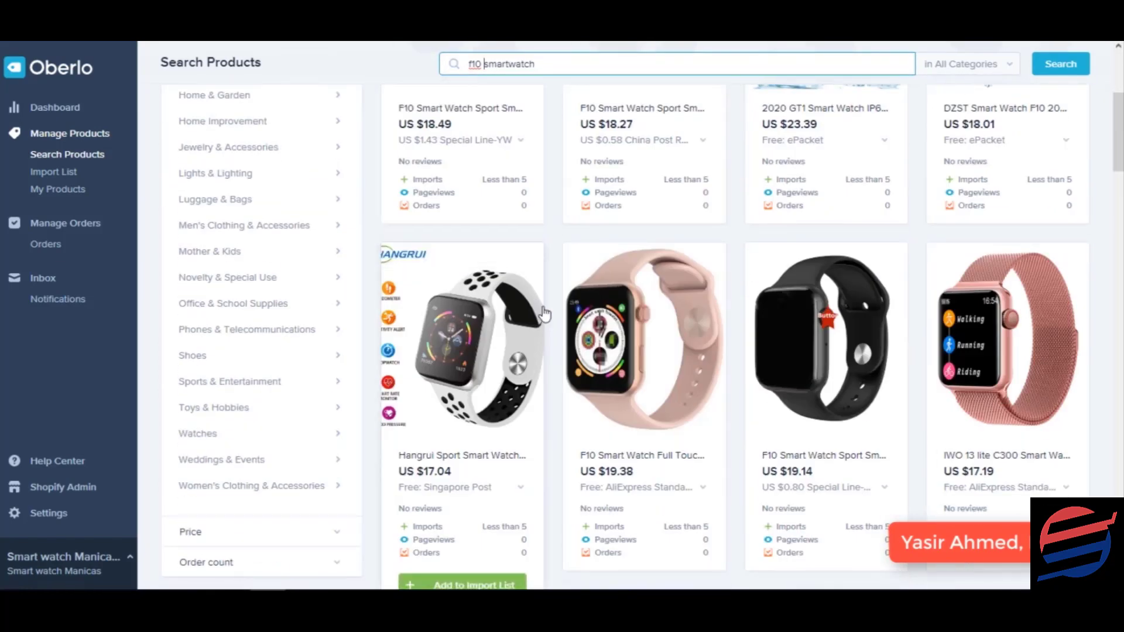
pyautogui.scroll(-3)
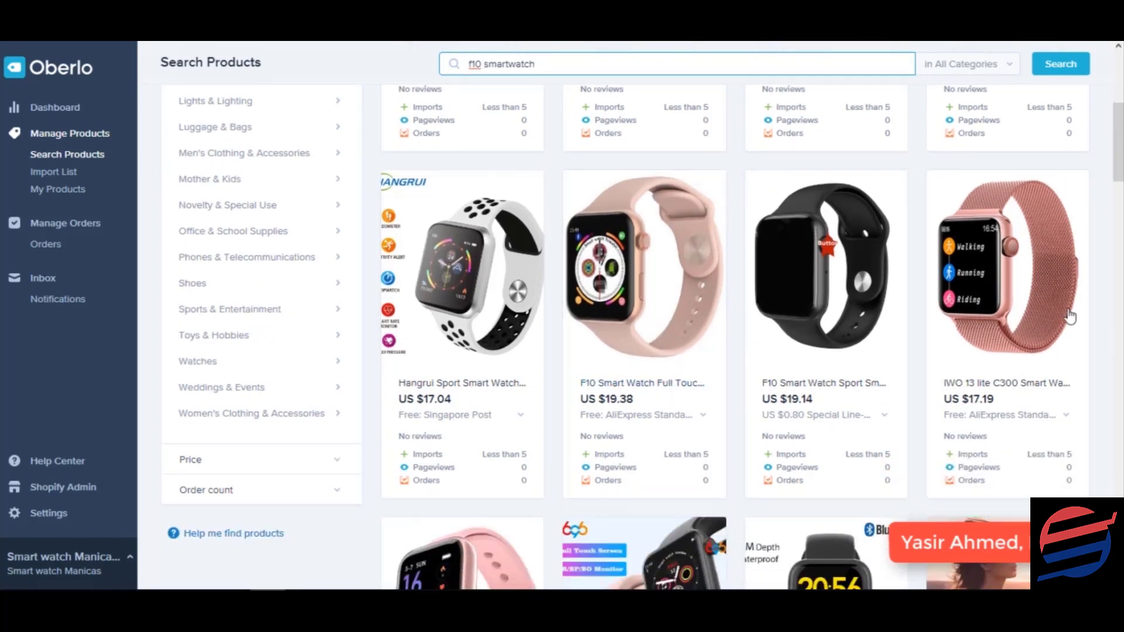
pyautogui.moveTo(643, 286)
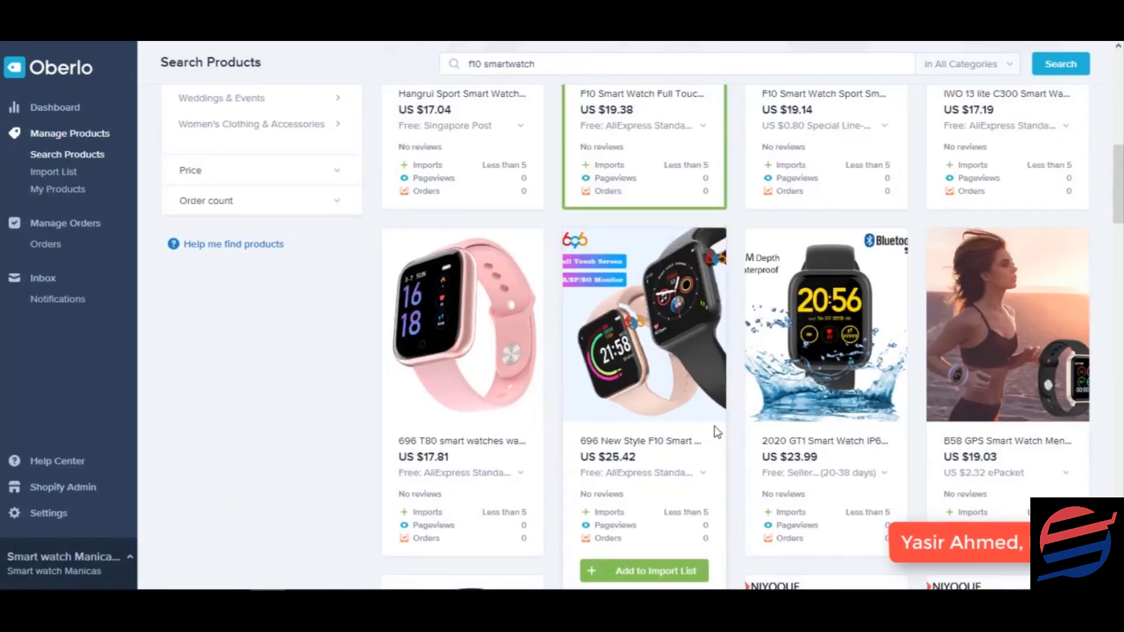
pyautogui.scroll(-3)
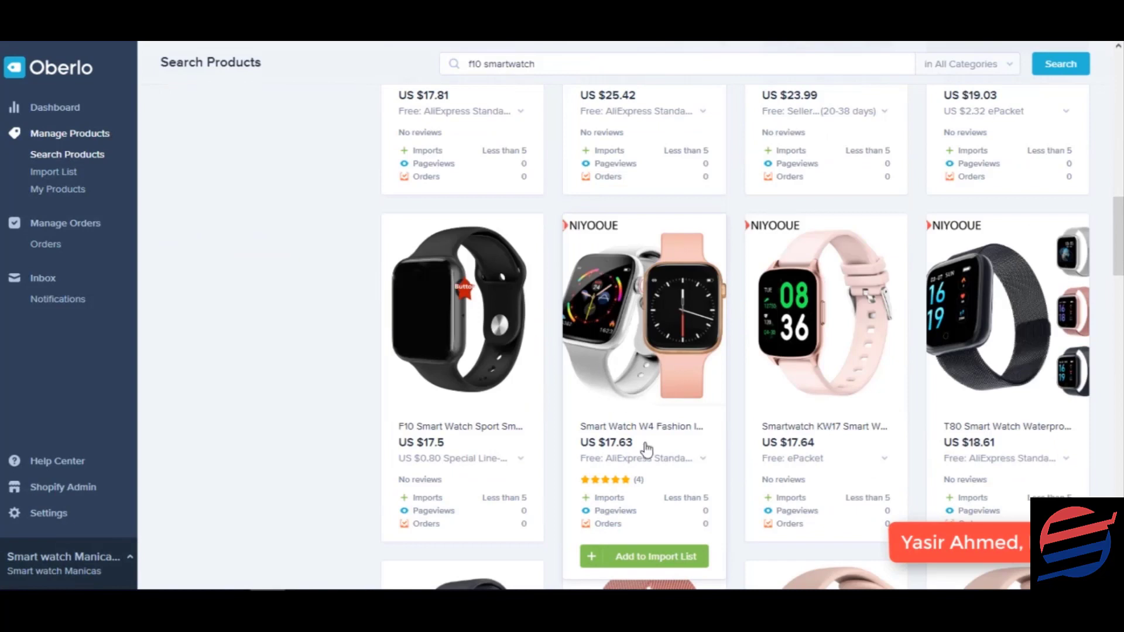
pyautogui.click(642, 555)
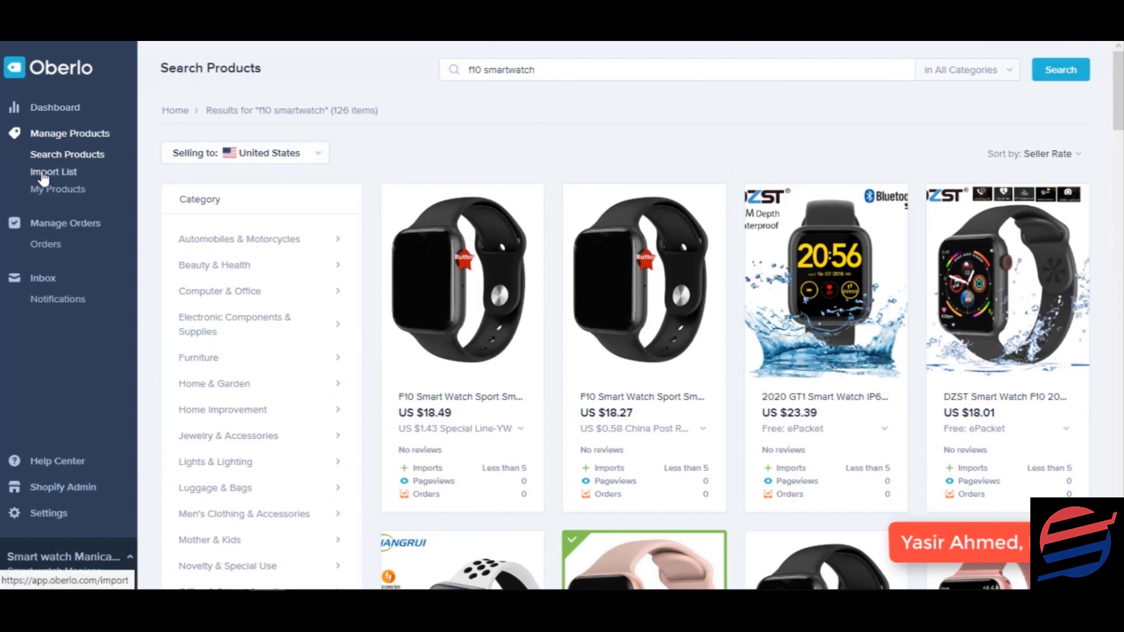
# Open the Import List and scroll through the saved smartwatch products
pyautogui.click(53, 171)
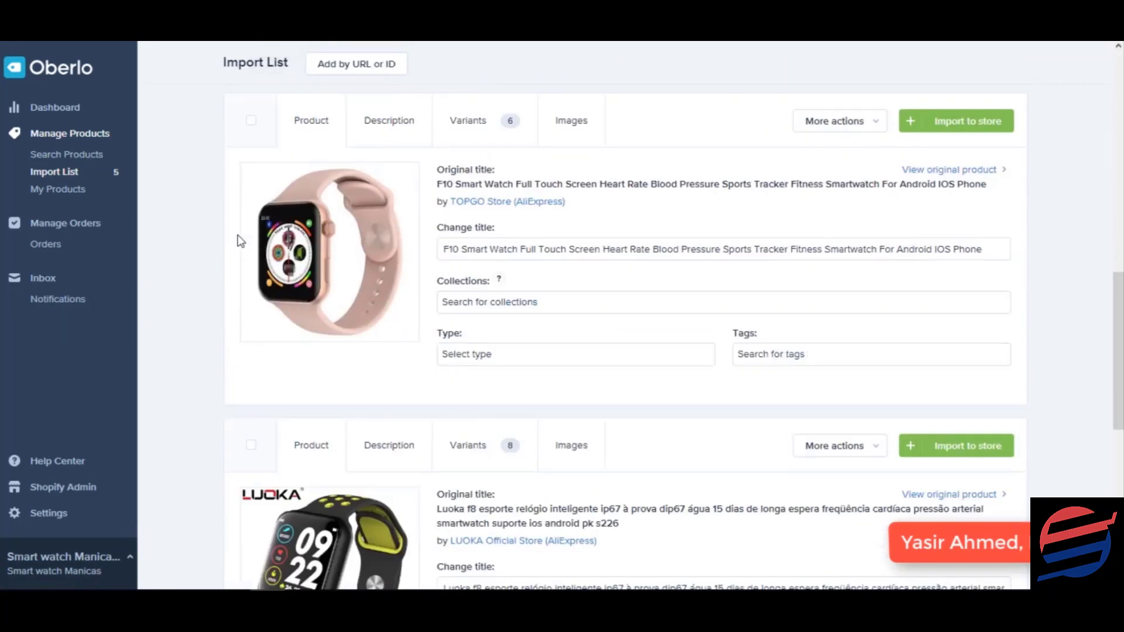
pyautogui.scroll(-3)
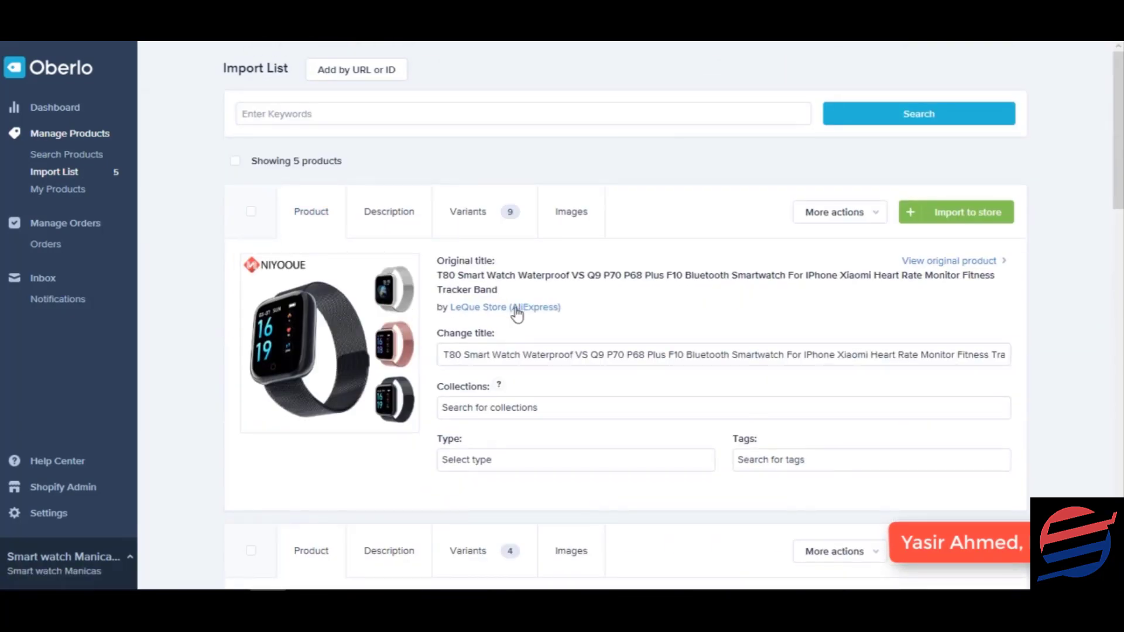
pyautogui.scroll(-3)
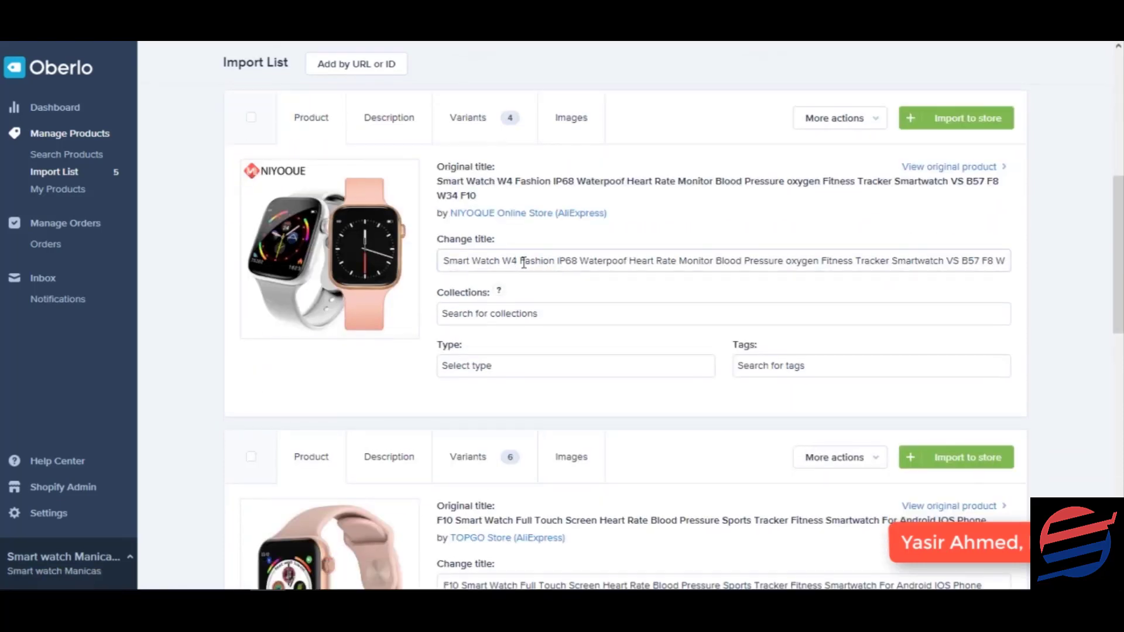
pyautogui.scroll(-3)
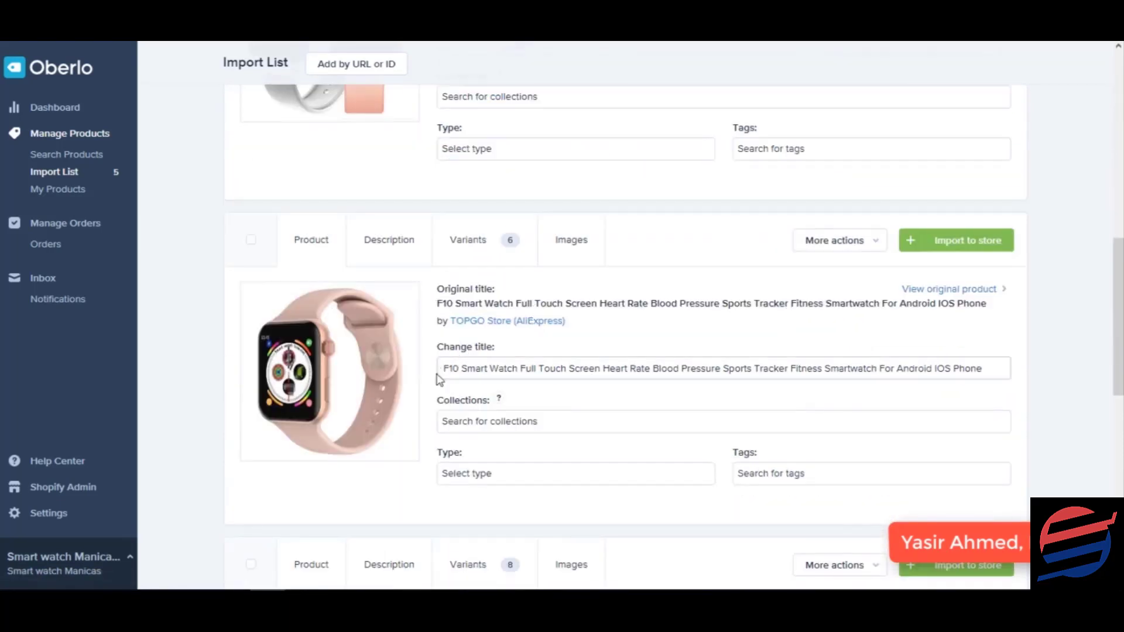
pyautogui.scroll(-3)
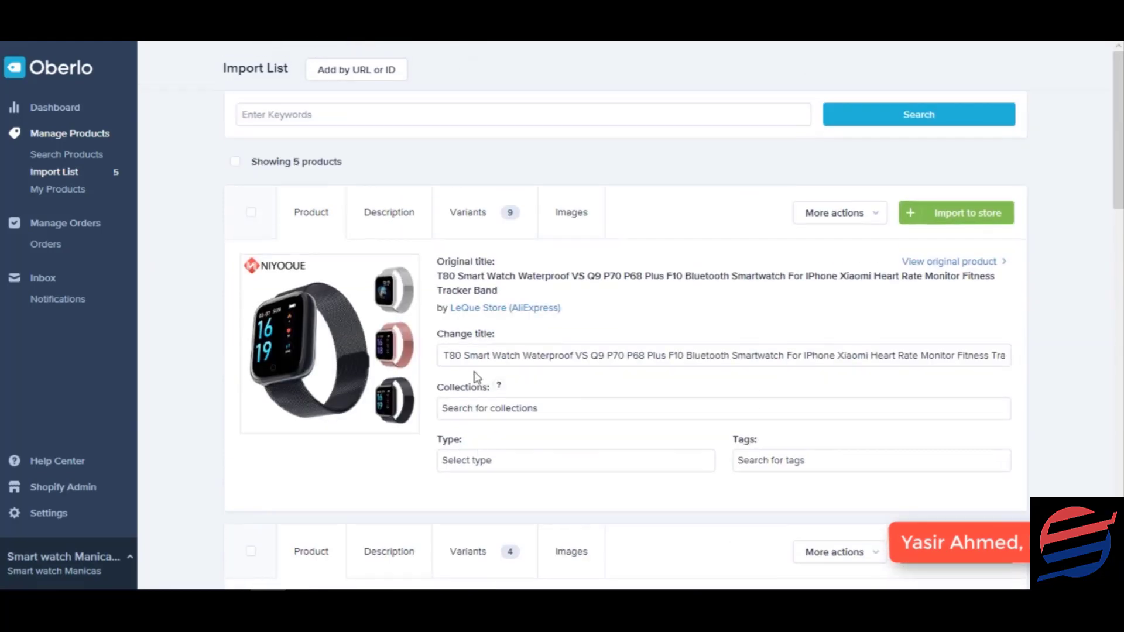
pyautogui.moveTo(441, 235)
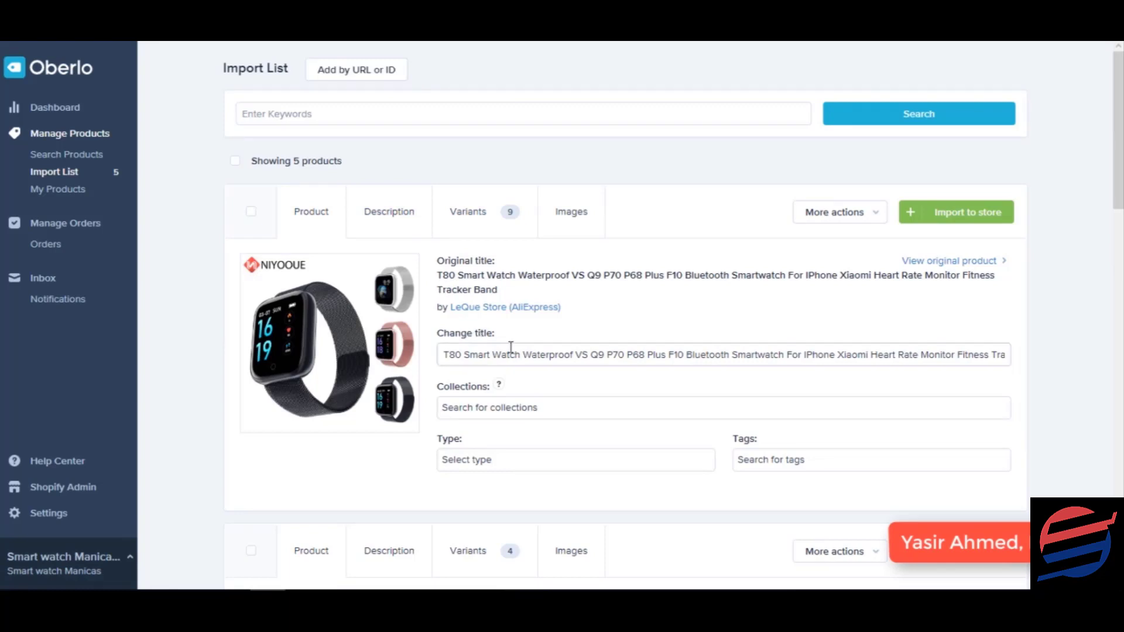
pyautogui.scroll(-3)
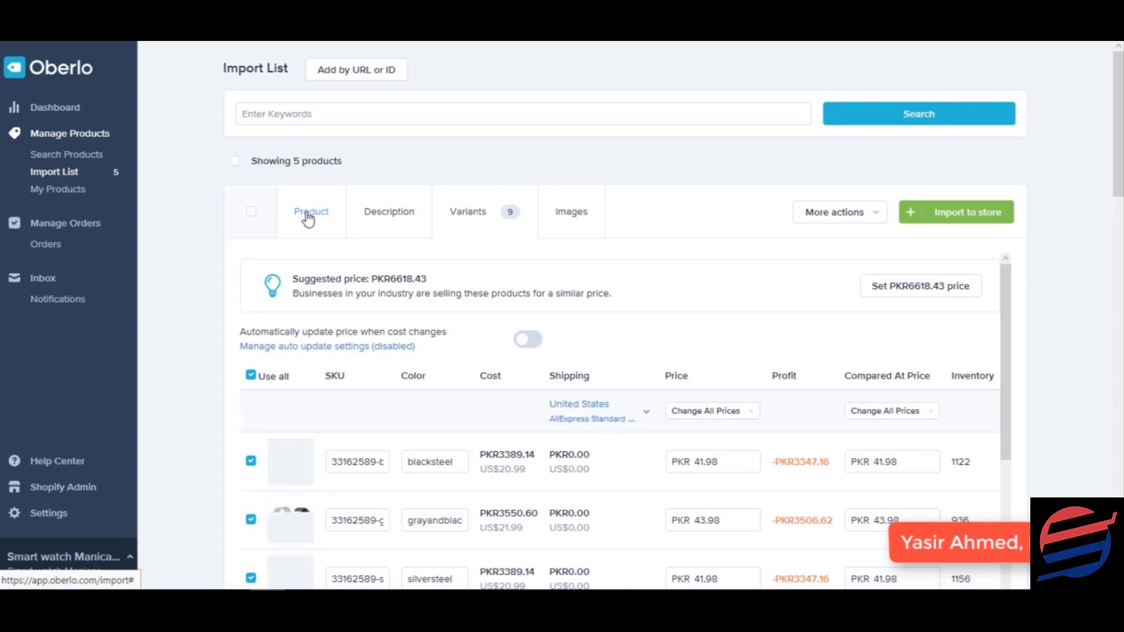
# Return to the T80 watch's Product details and scroll through all five products
pyautogui.click(311, 211)
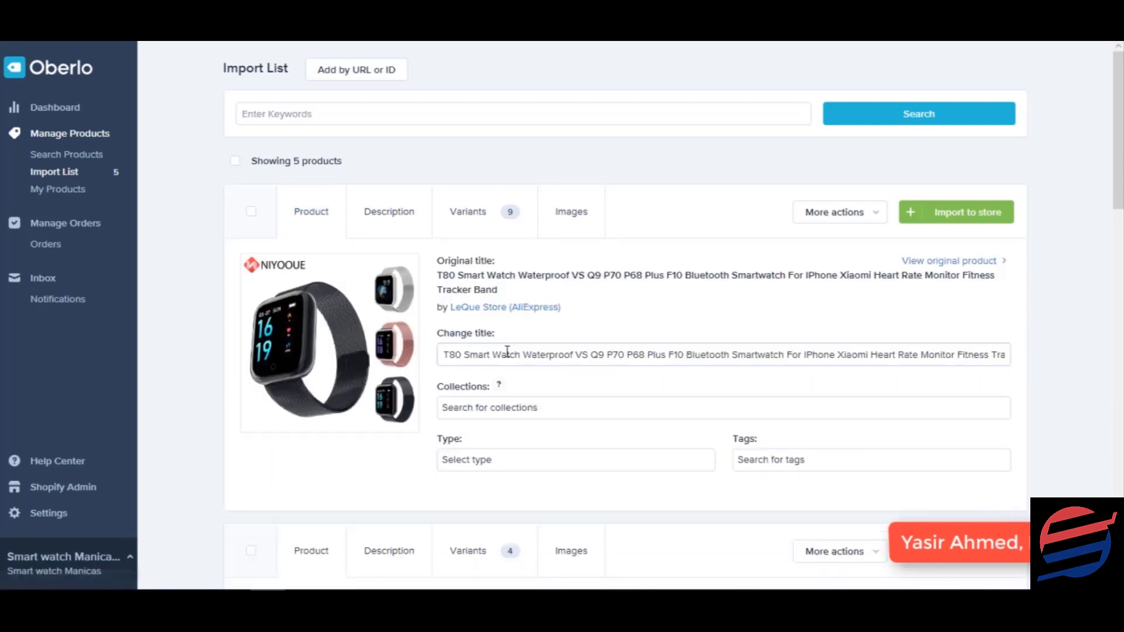
pyautogui.scroll(-3)
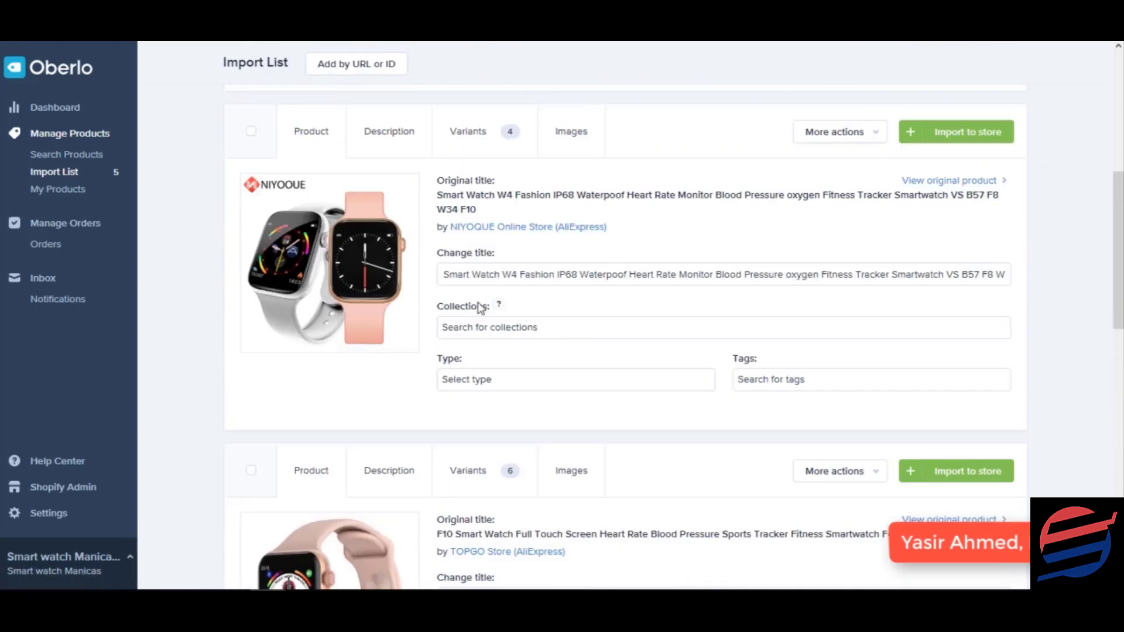
pyautogui.scroll(-3)
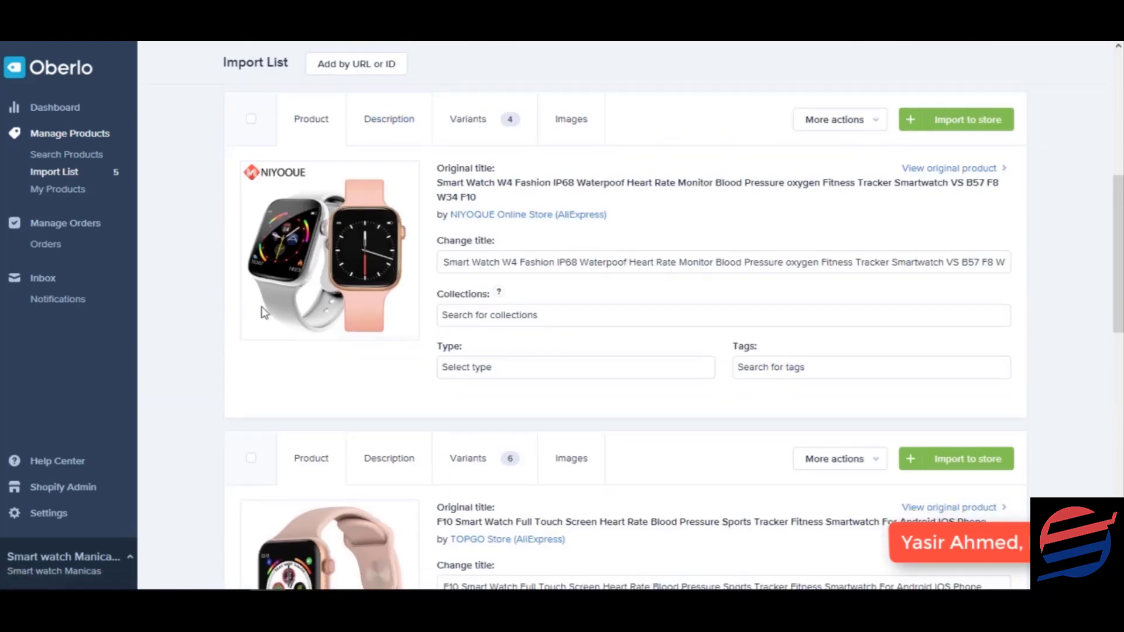
pyautogui.scroll(-3)
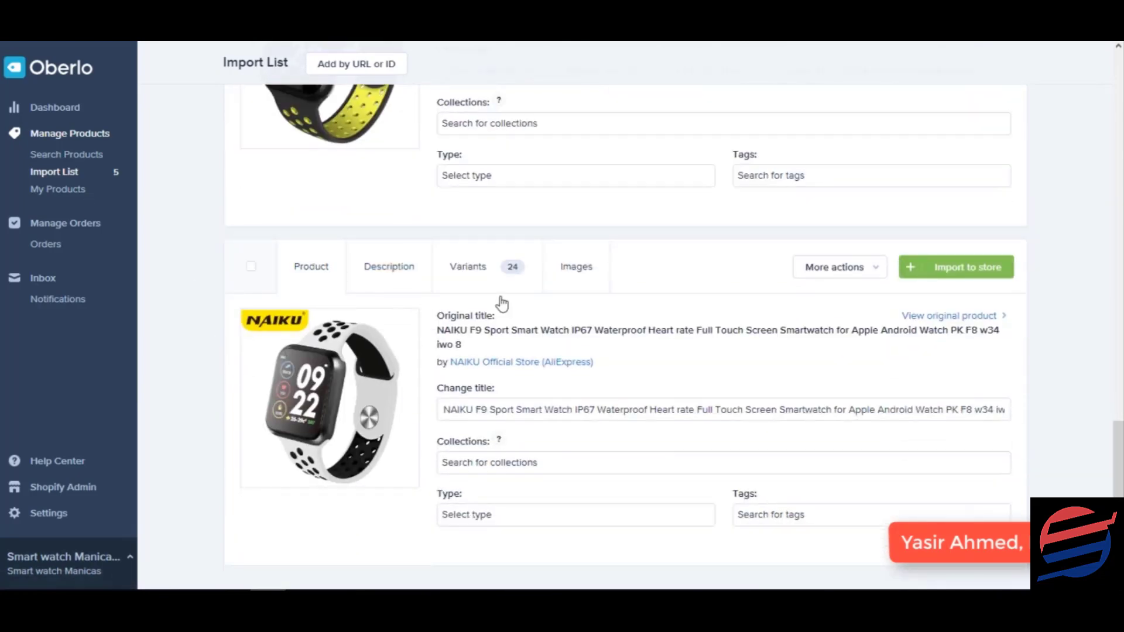
pyautogui.scroll(-3)
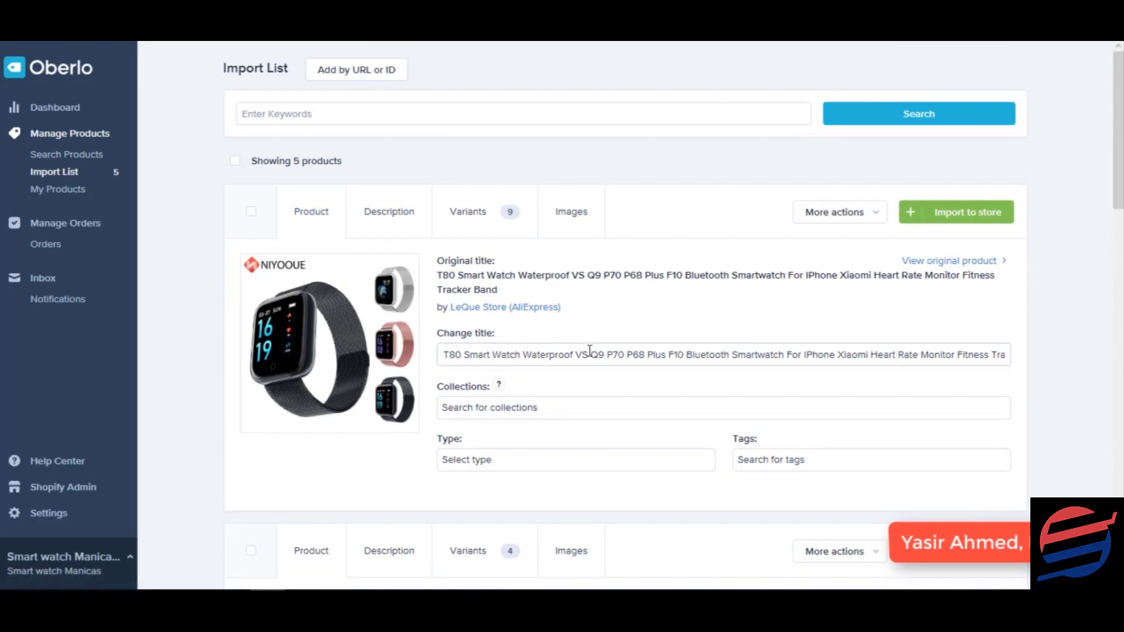
# Review the T80 watch's title, Description and Variants tabs
pyautogui.tripleClick(722, 354)
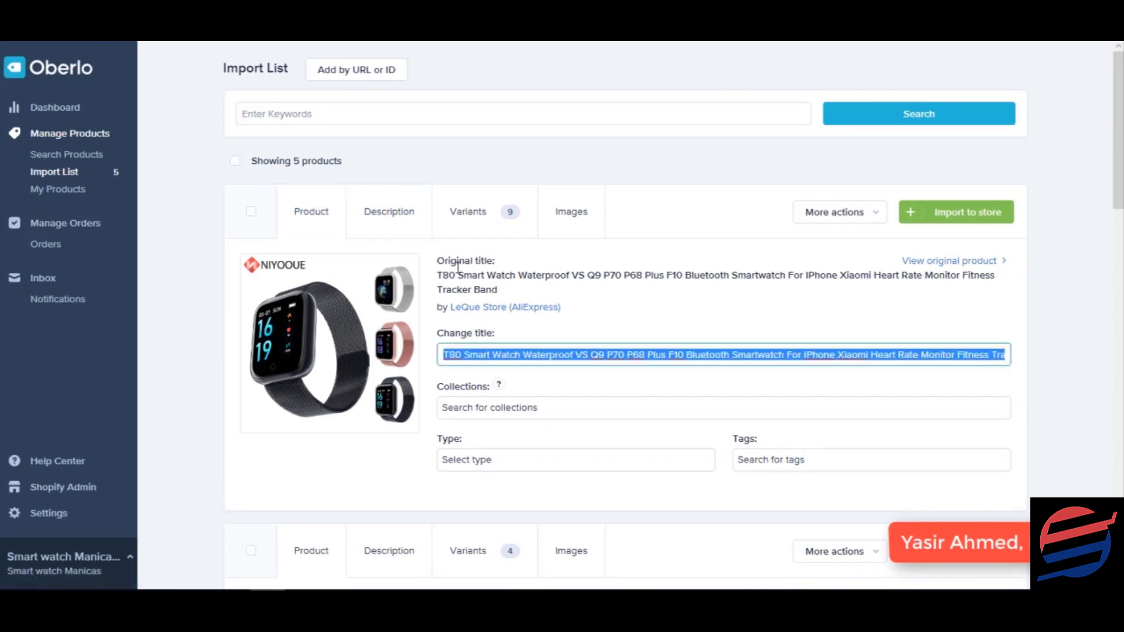
pyautogui.click(389, 212)
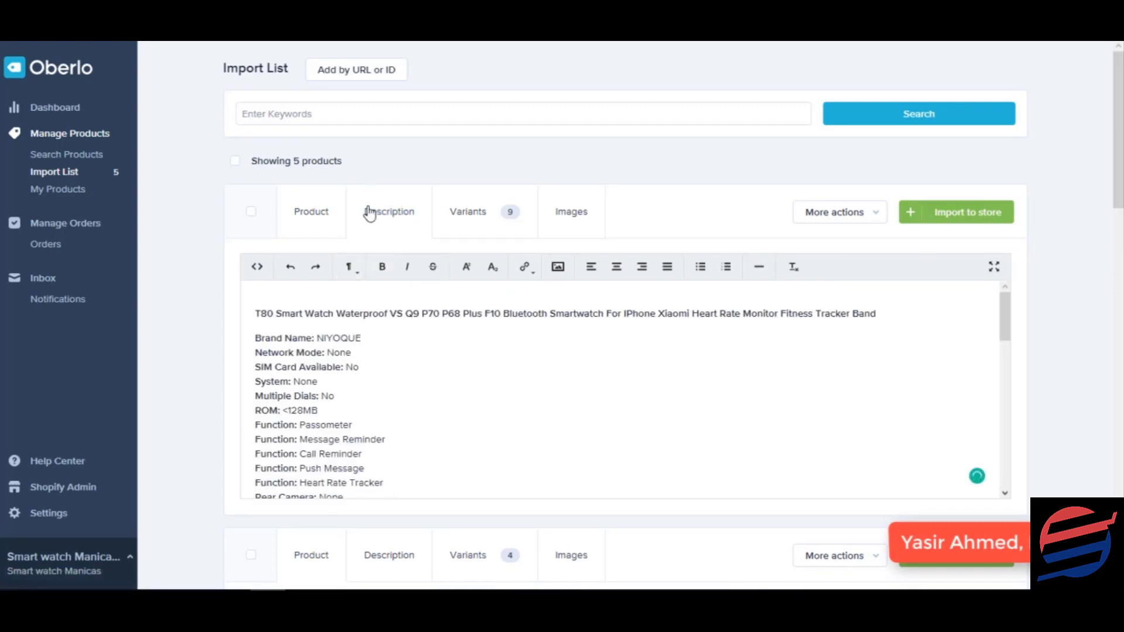
pyautogui.click(467, 211)
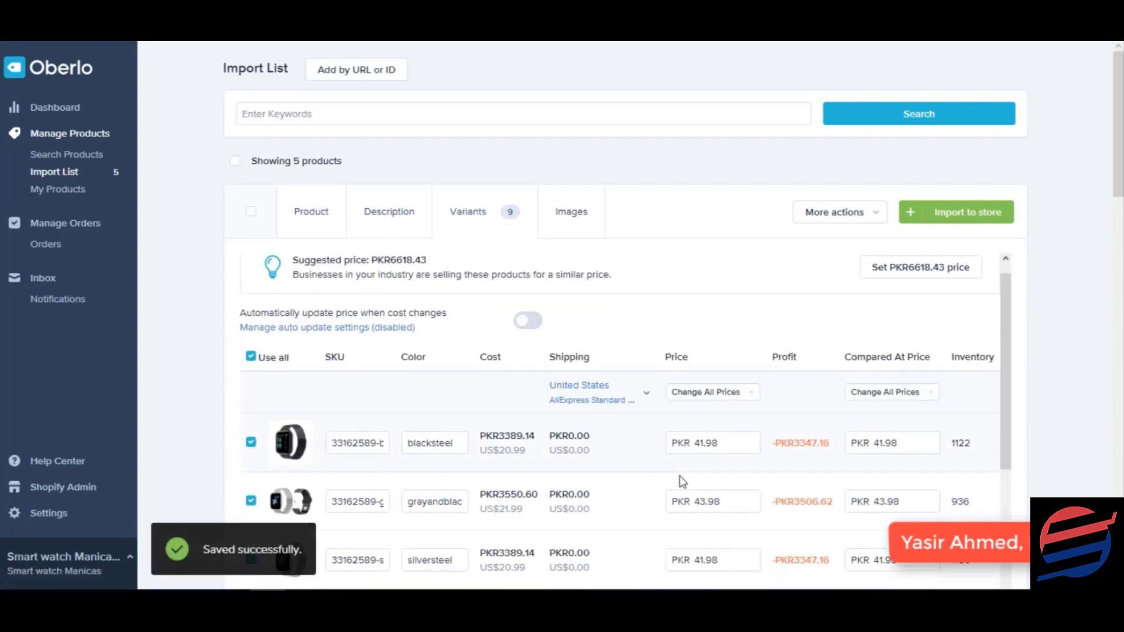
pyautogui.scroll(-3)
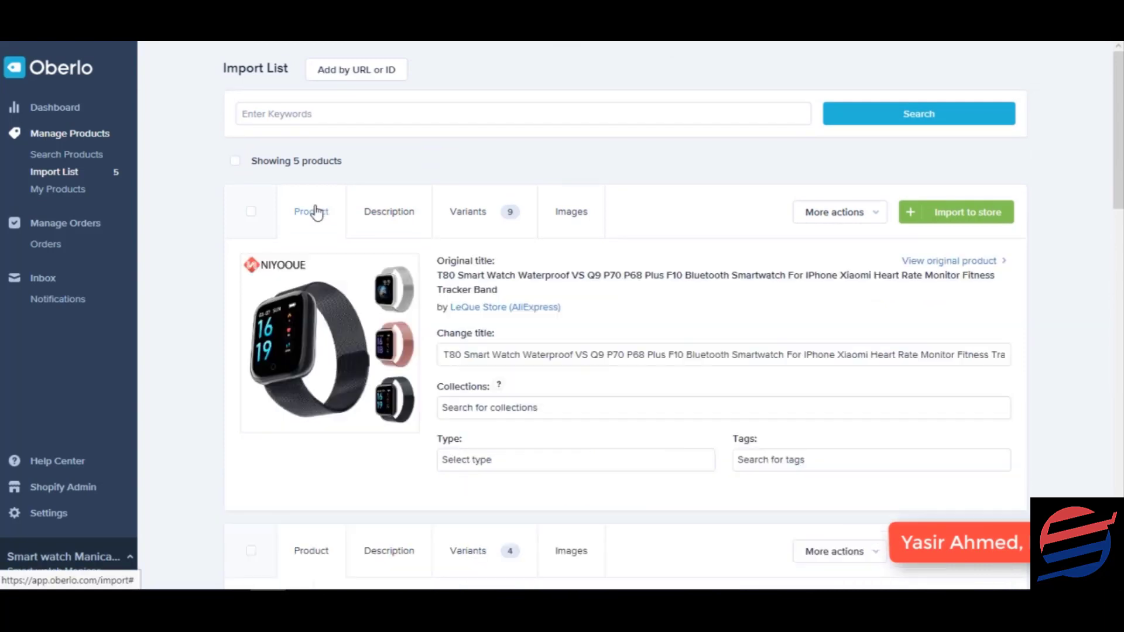
# Trim the T80 title down to 'T80 Smart Watch Waterproof'
pyautogui.click(463, 354)
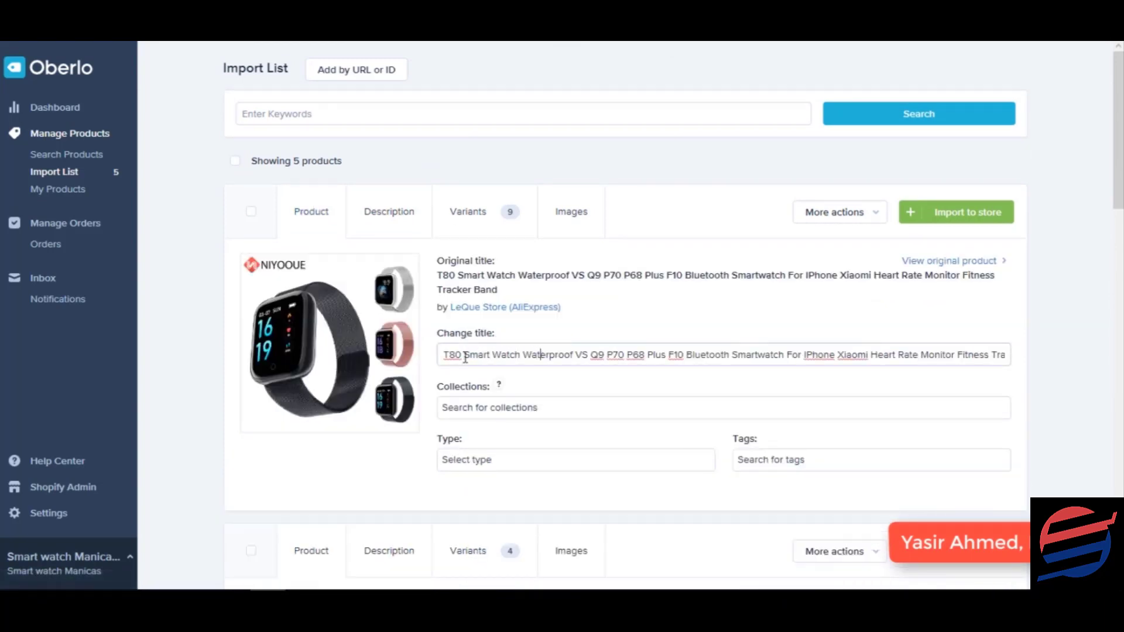
pyautogui.doubleClick(580, 354)
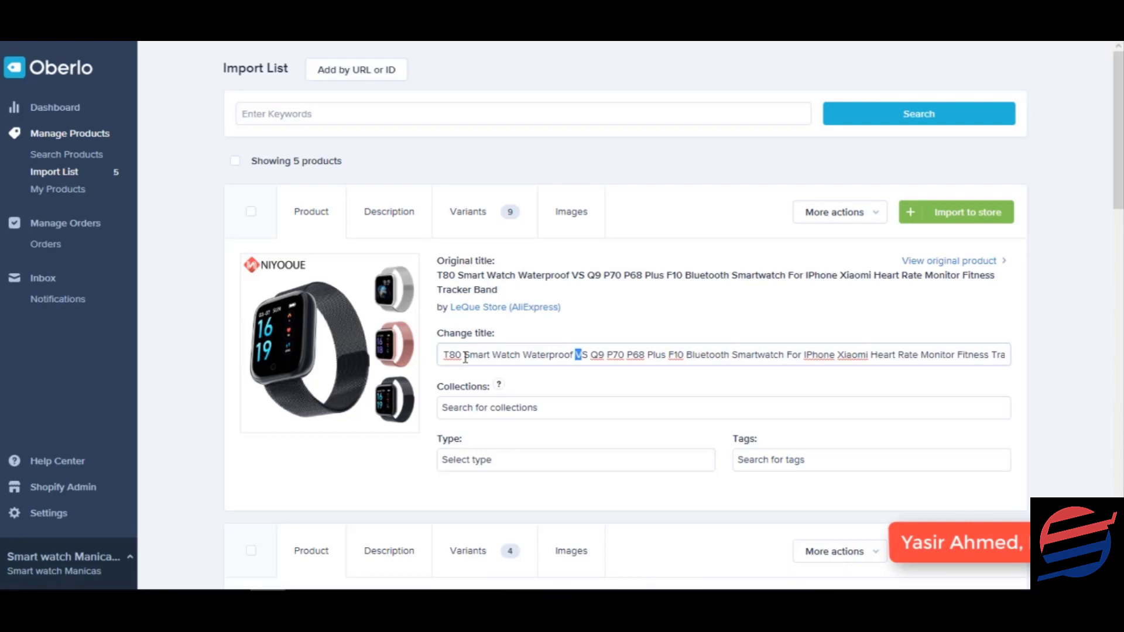
pyautogui.press('Delete')
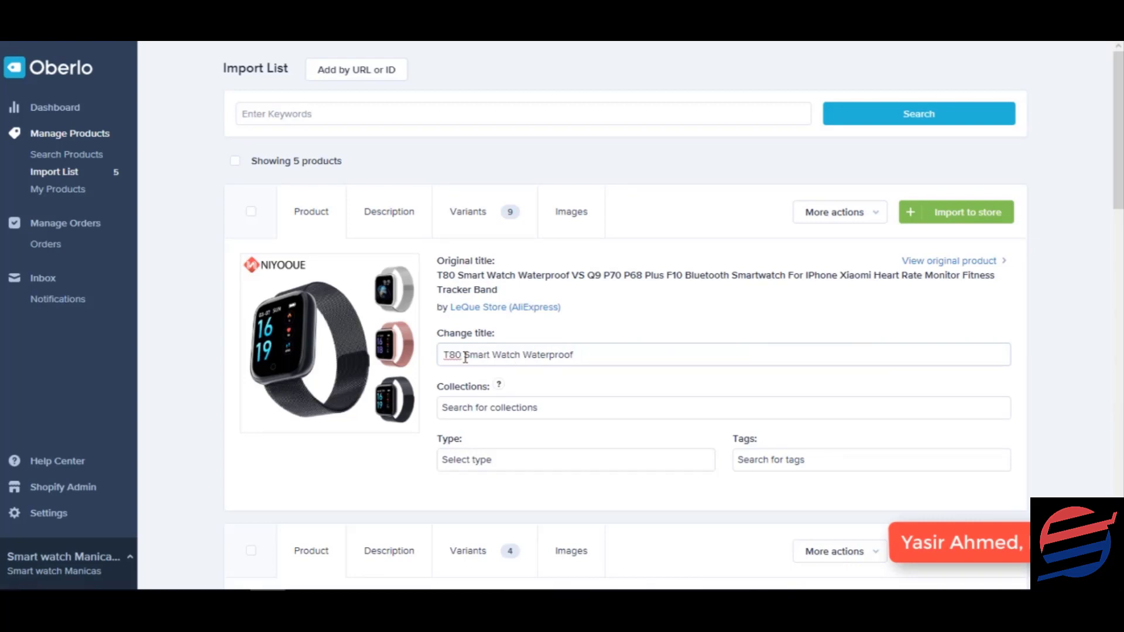
pyautogui.scroll(-3)
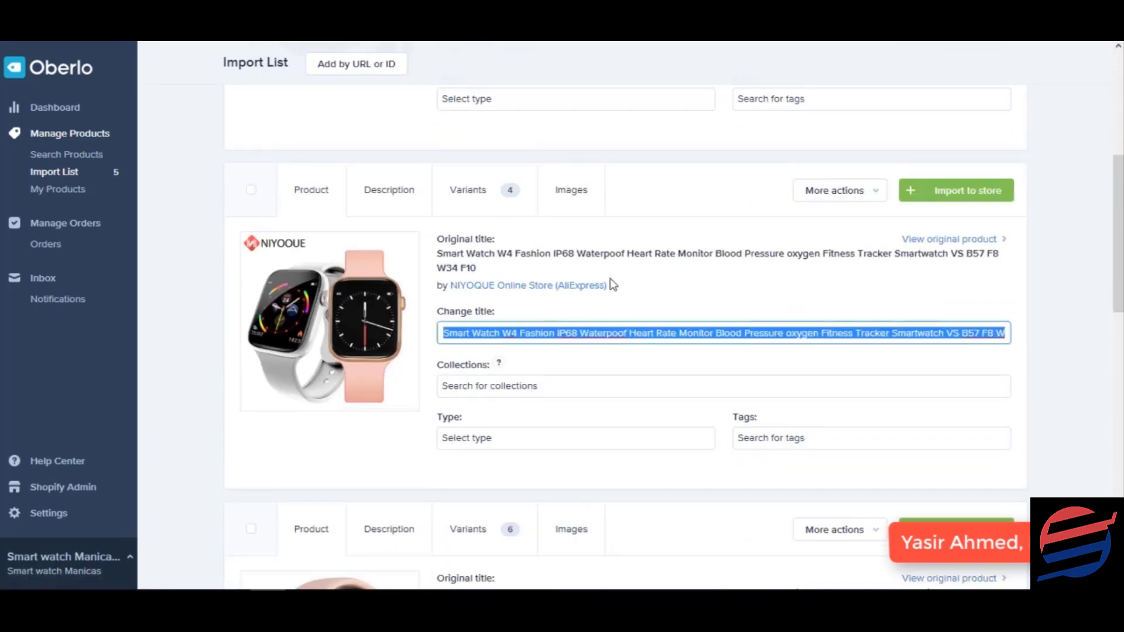
# Remove 'Smart Watch' and 'IP68' from the W4 title and append 'Smart Watch'
pyautogui.click(389, 189)
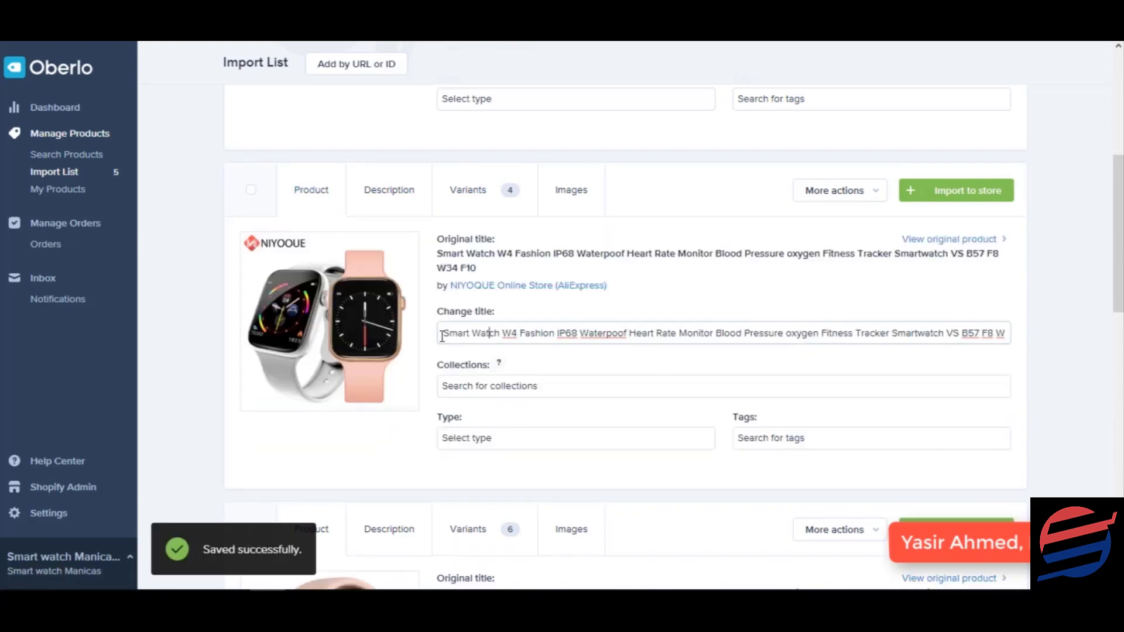
pyautogui.doubleClick(471, 333)
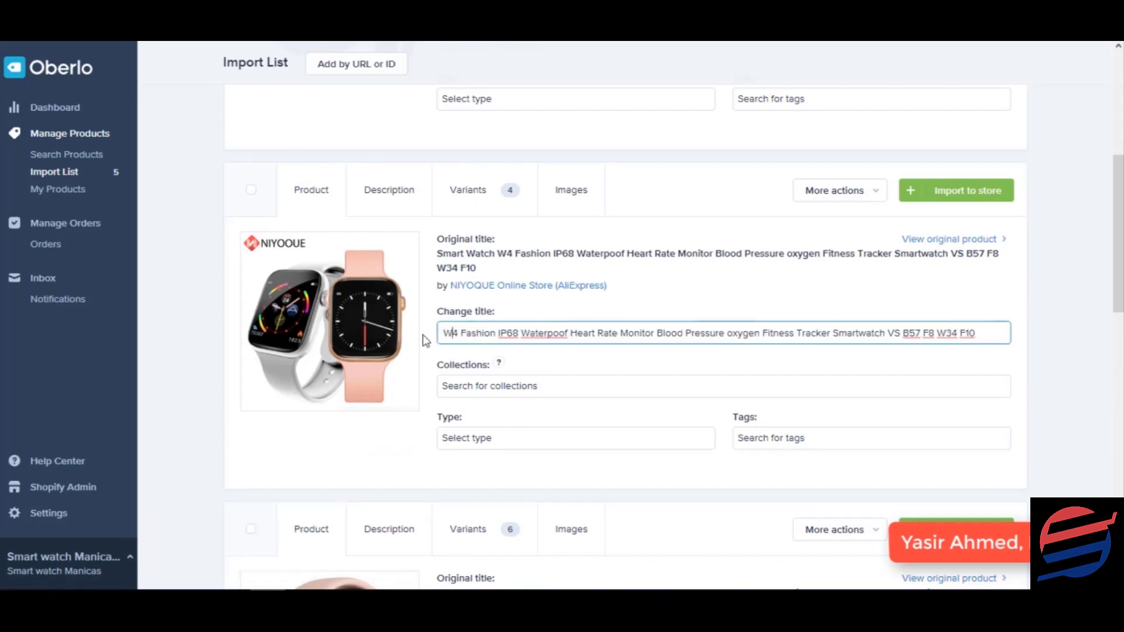
pyautogui.doubleClick(505, 332)
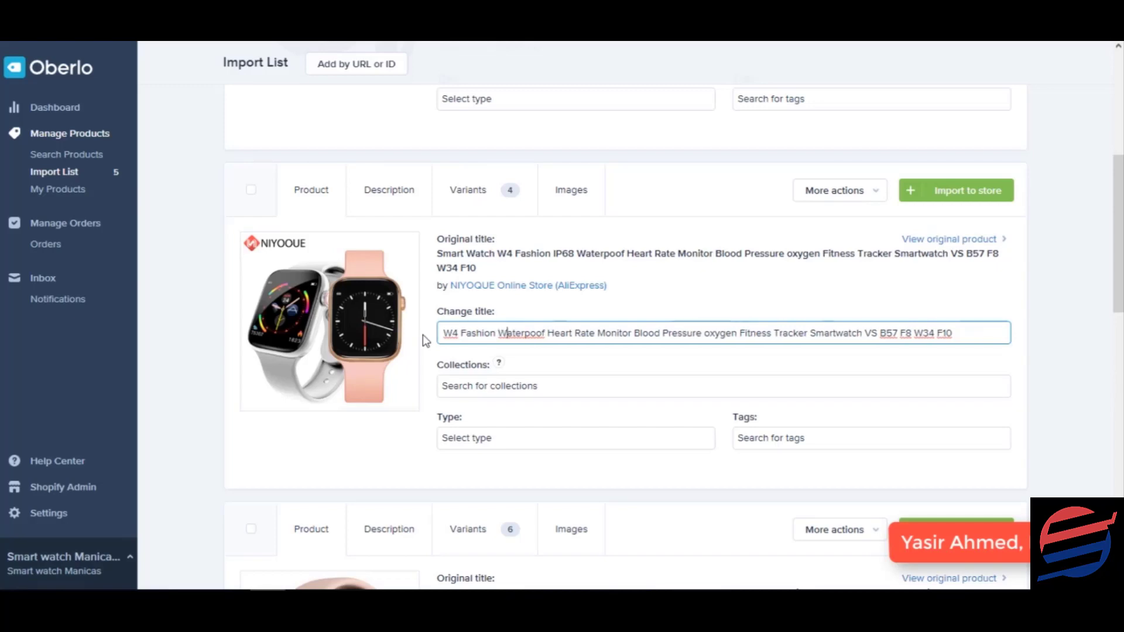
pyautogui.write('Smart Watch')
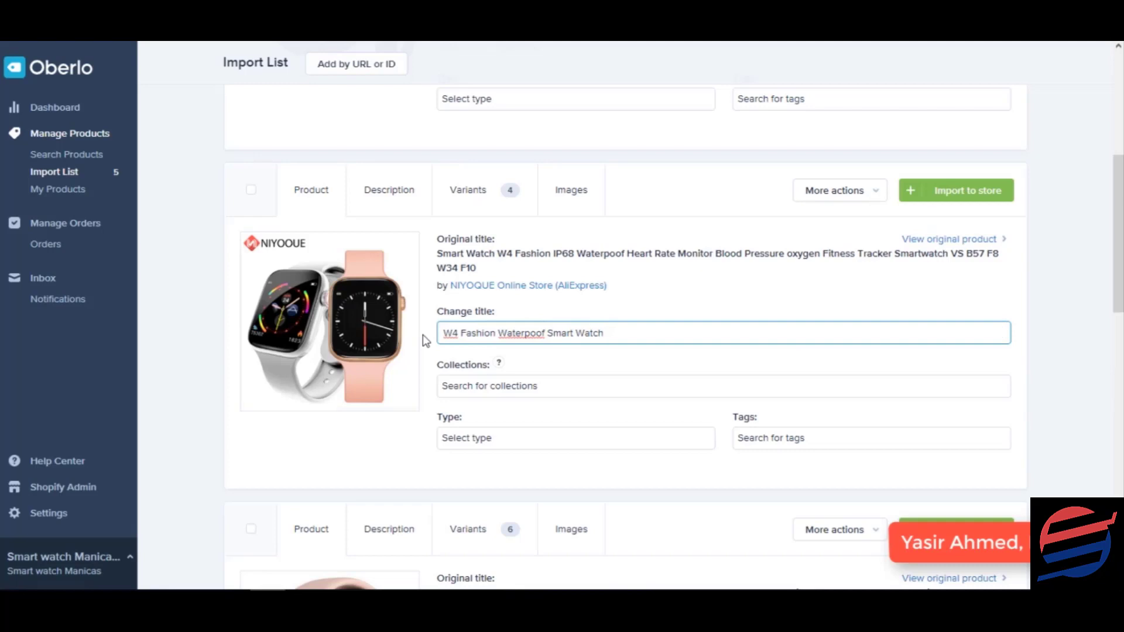
# Check the F10 watch's description and return to its title details
pyautogui.scroll(-3)
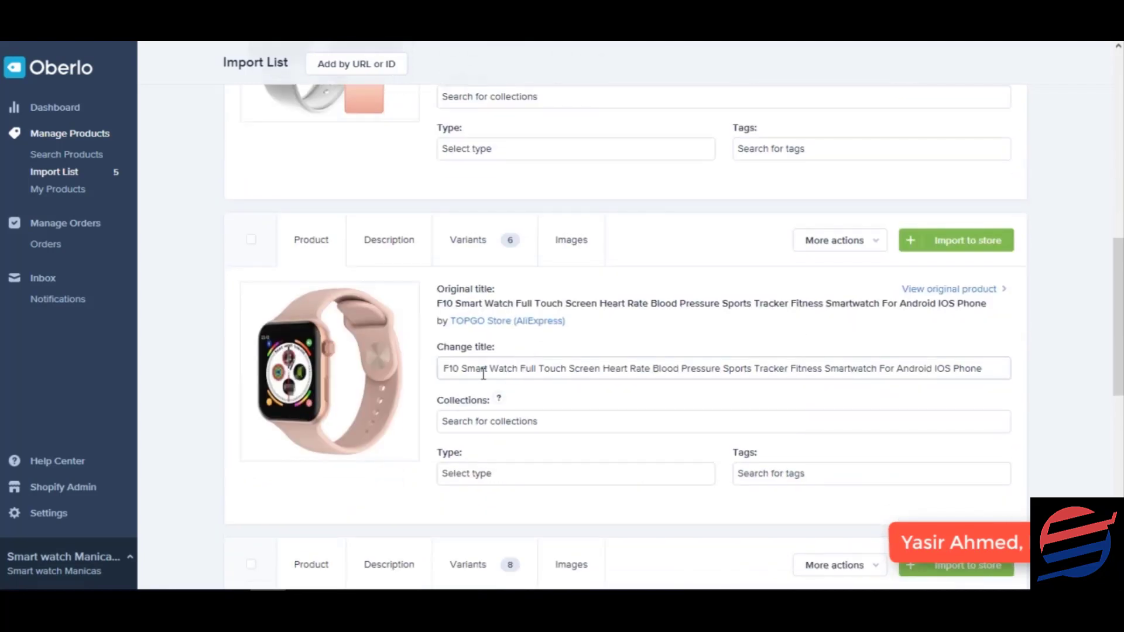
pyautogui.tripleClick(712, 367)
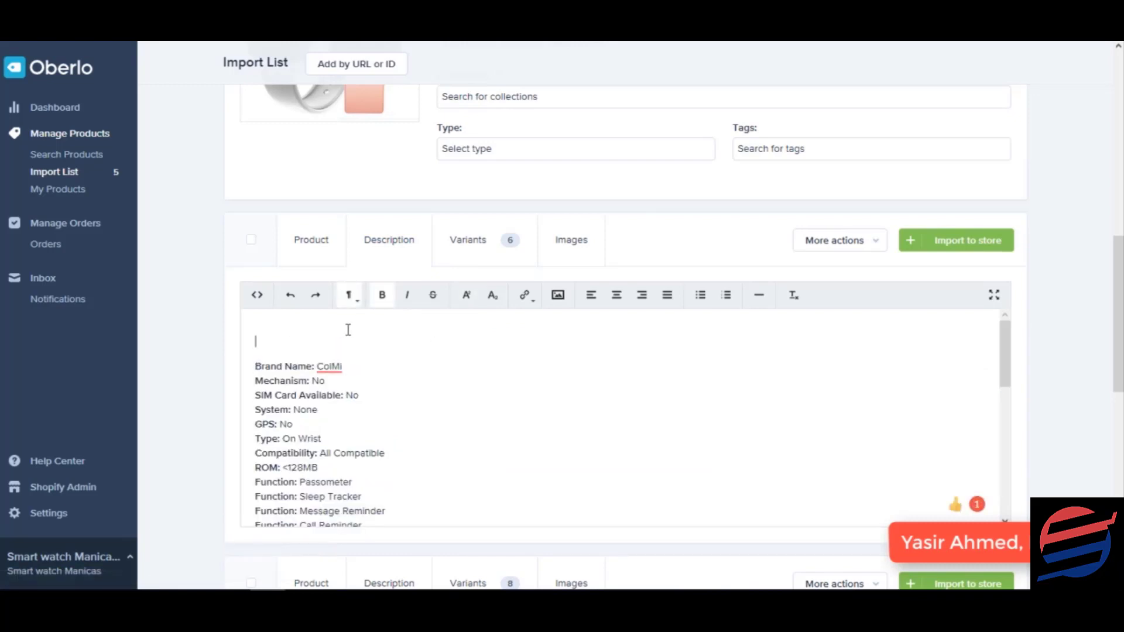
pyautogui.click(310, 240)
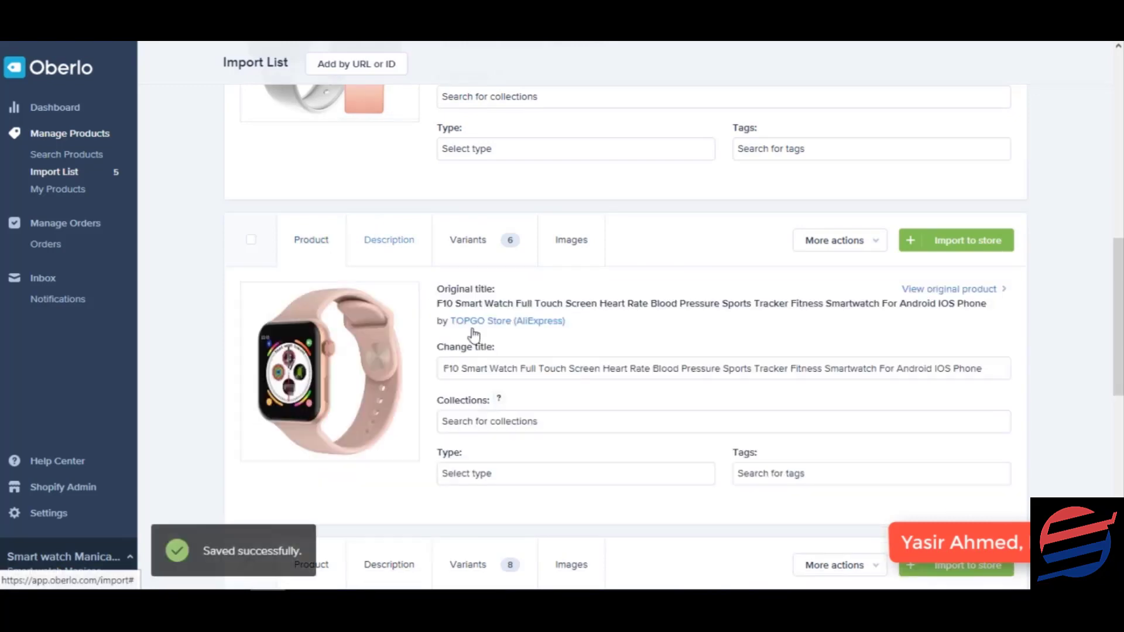
# Delete 'Full Touch Screen' and 'Pressure' from the F10 watch's title
pyautogui.click(456, 368)
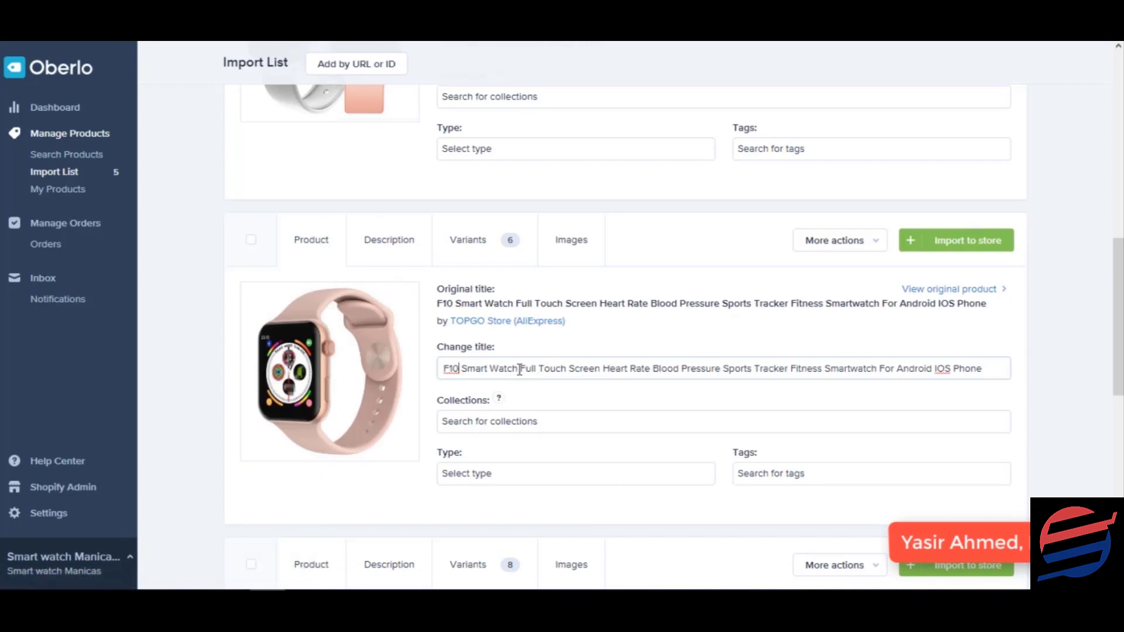
pyautogui.moveTo(518, 367); pyautogui.dragTo(600, 368)
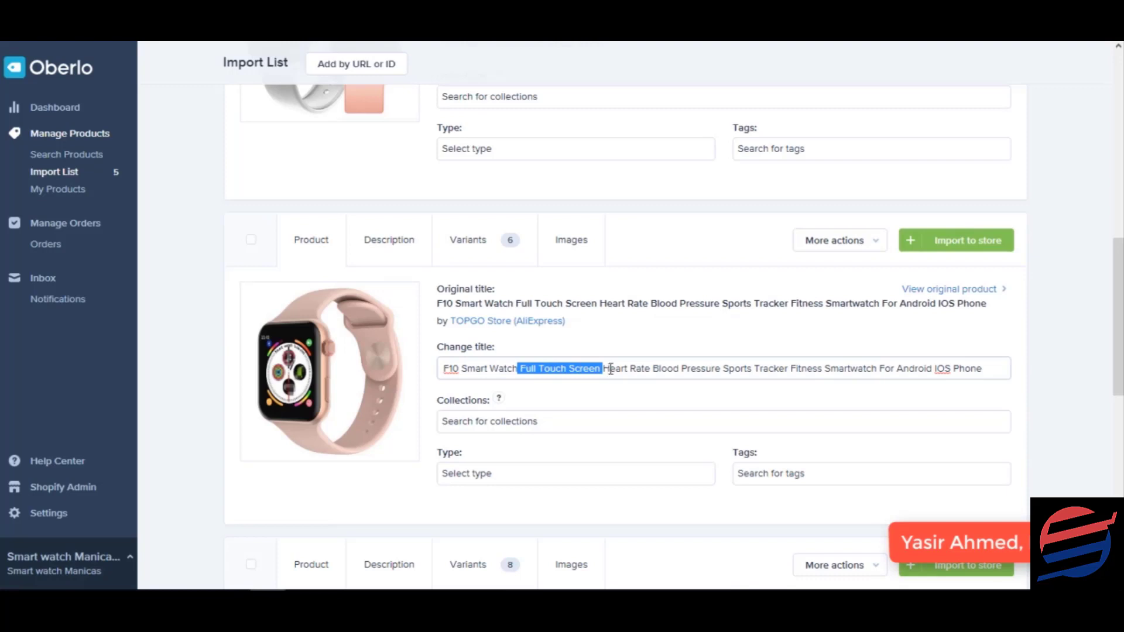
pyautogui.click(451, 368)
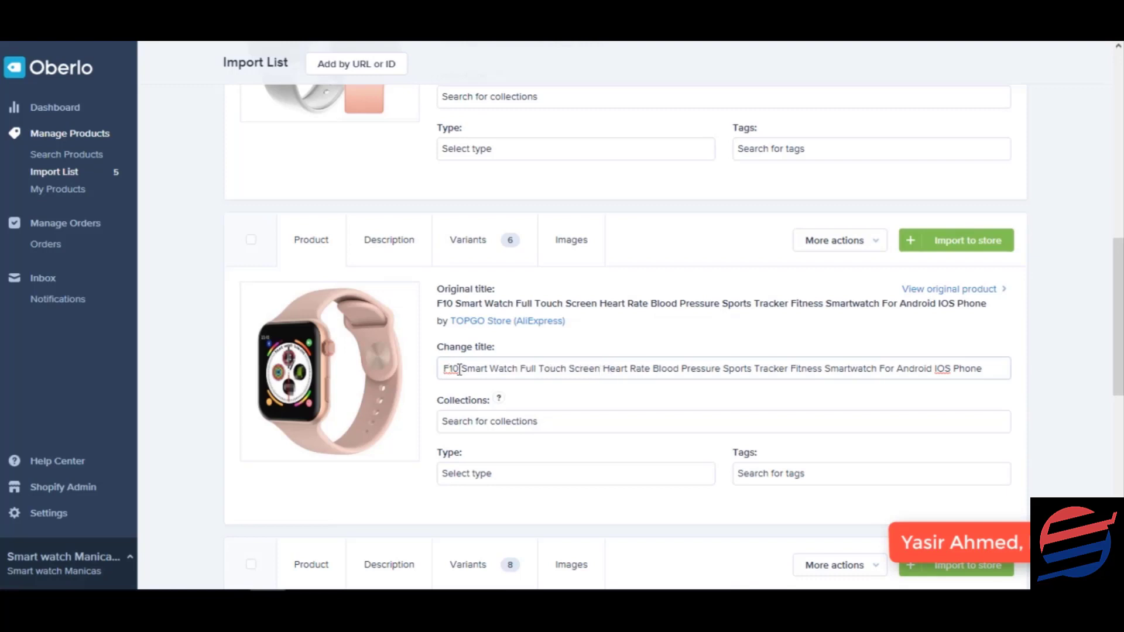
pyautogui.doubleClick(528, 367)
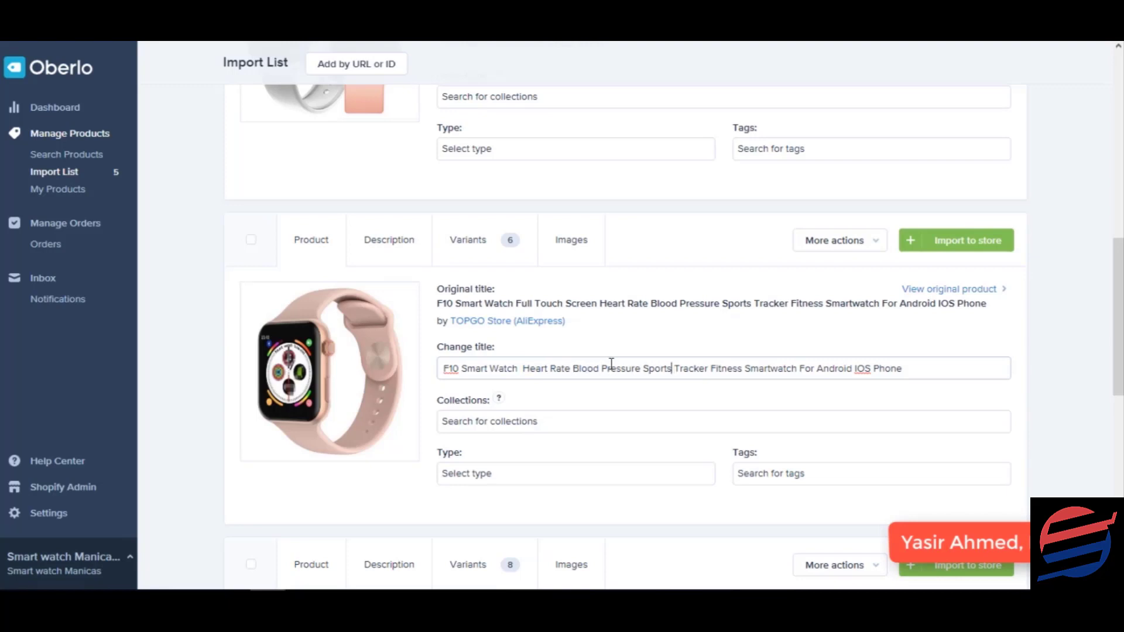
pyautogui.doubleClick(624, 367)
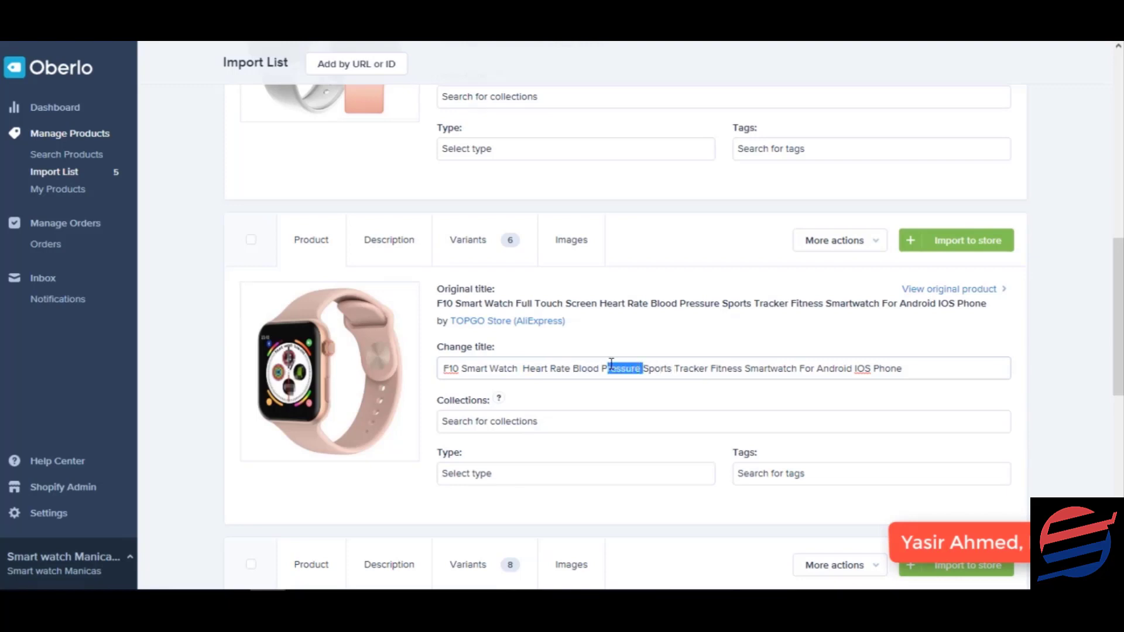
pyautogui.press('Delete')
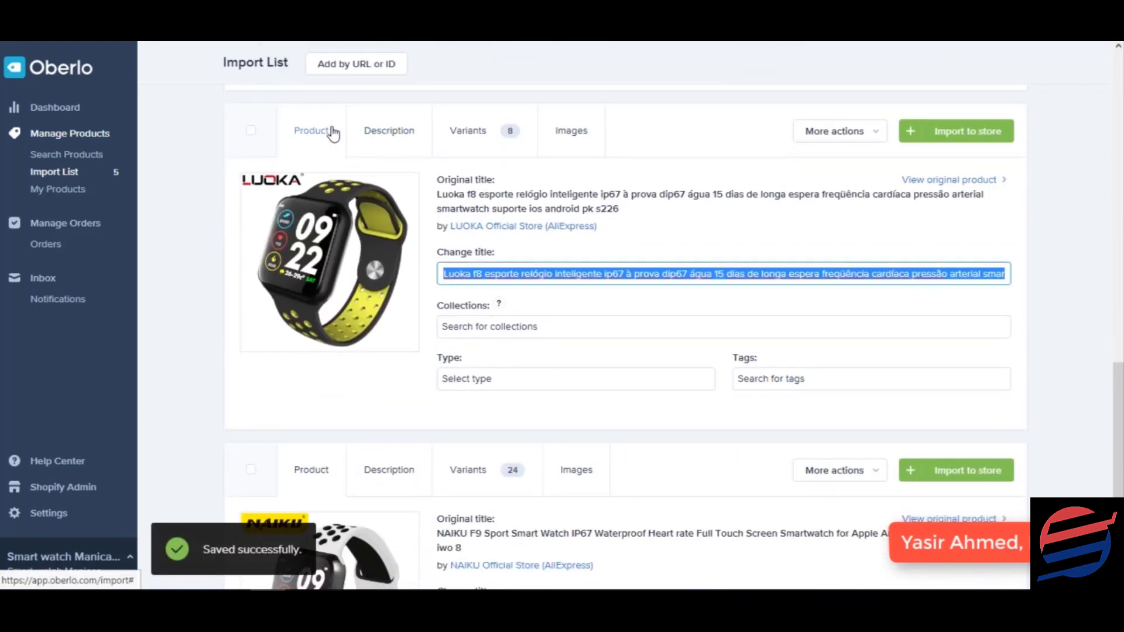
# Check the Luoka F8 description, then replace its title with 'F8 Fitness Smartwatch'
pyautogui.click(389, 131)
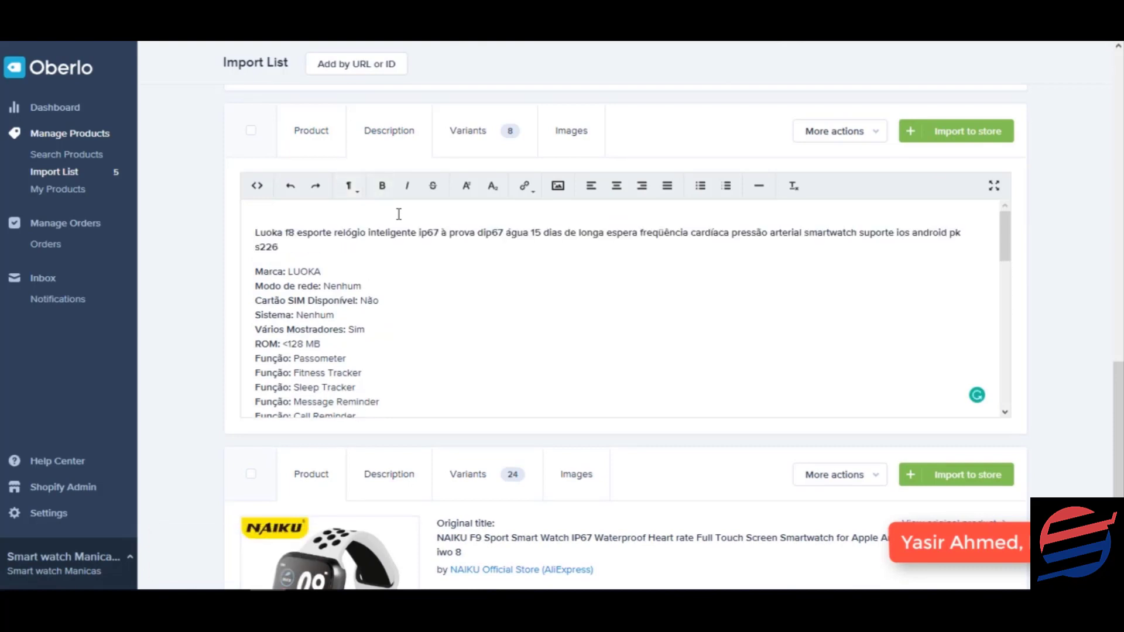
pyautogui.click(311, 130)
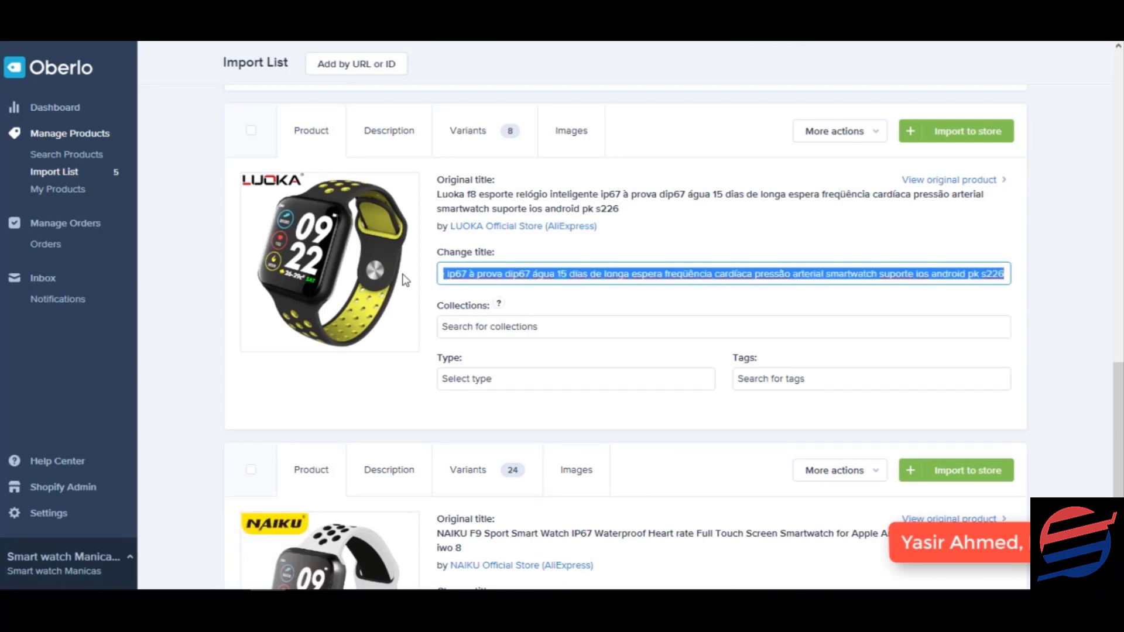
pyautogui.write('F8 eFitness S')
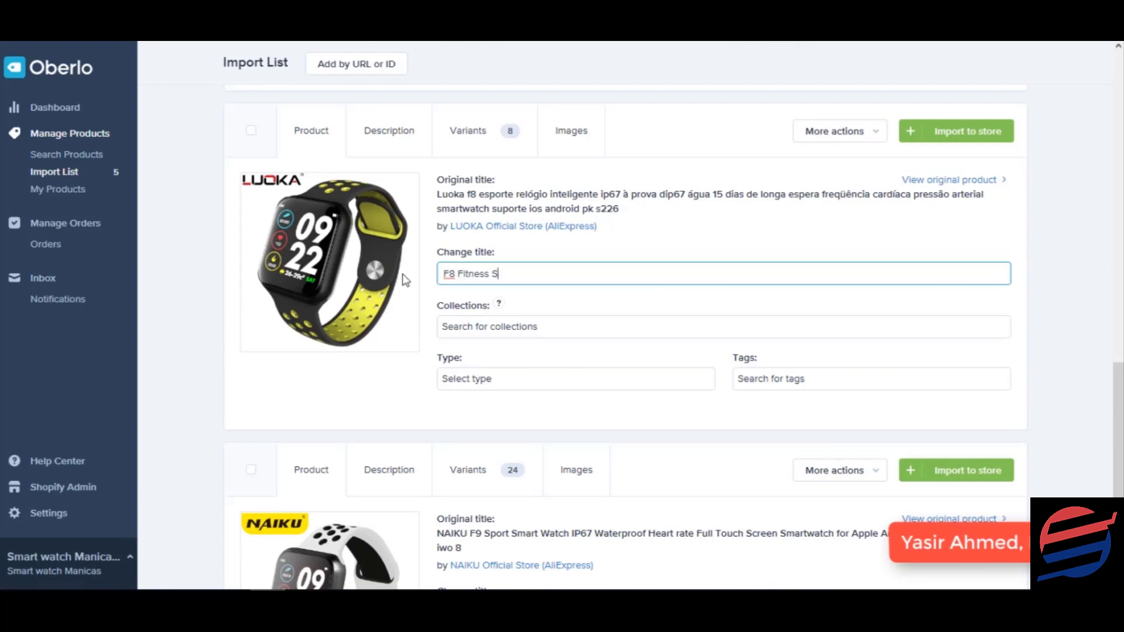
pyautogui.write('martwach')
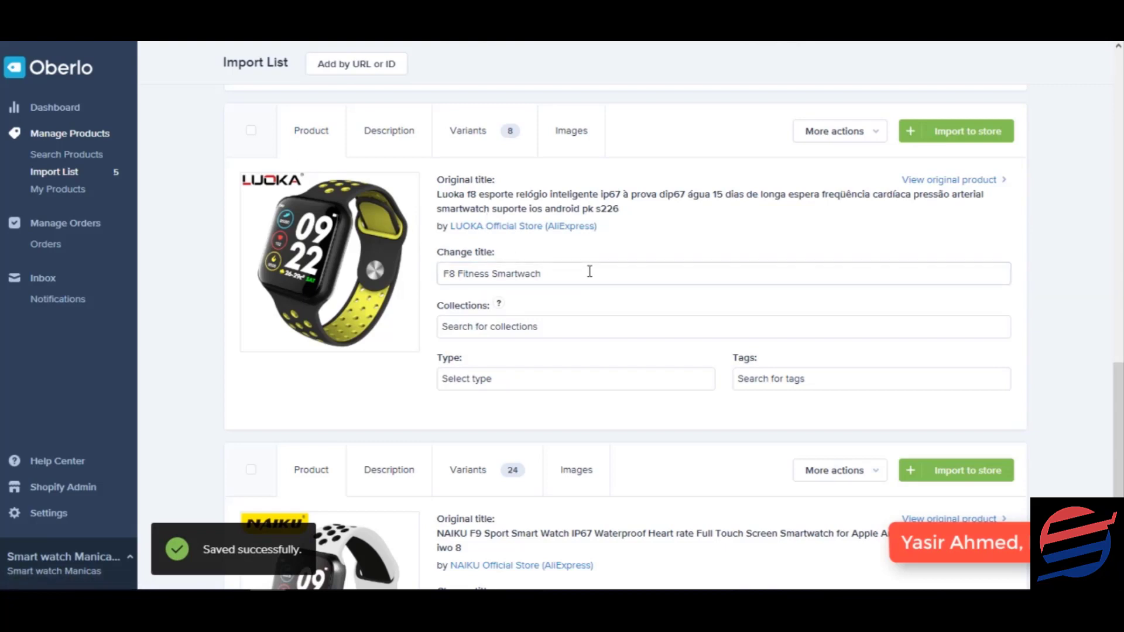
# Glance at the NAIKU F9 description, then delete surplus words from its title
pyautogui.scroll(-3)
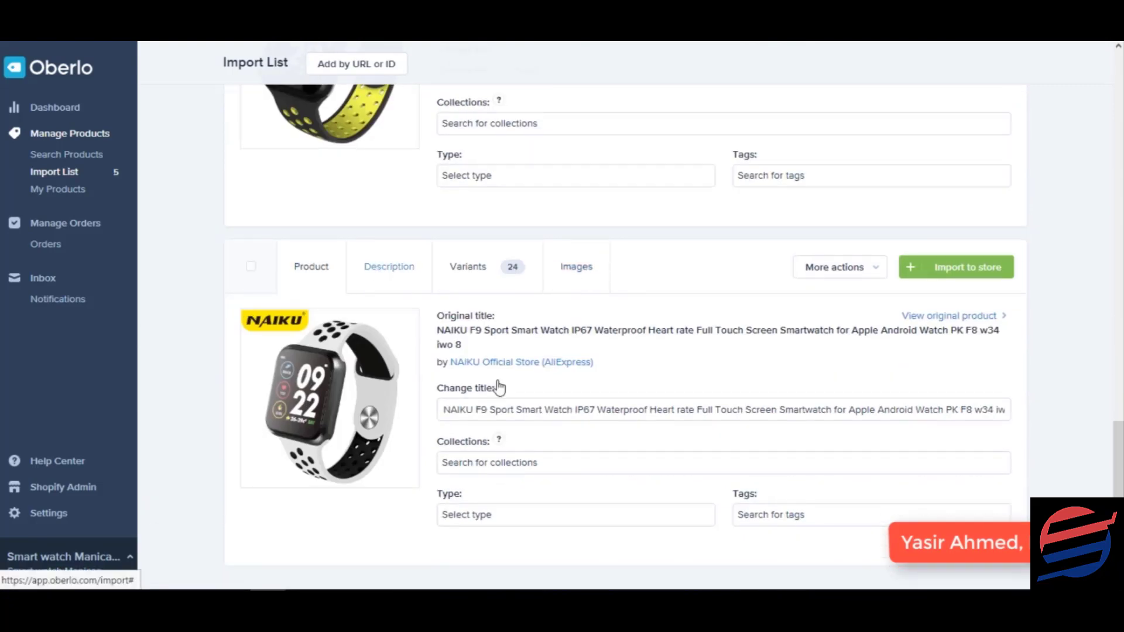
pyautogui.click(389, 266)
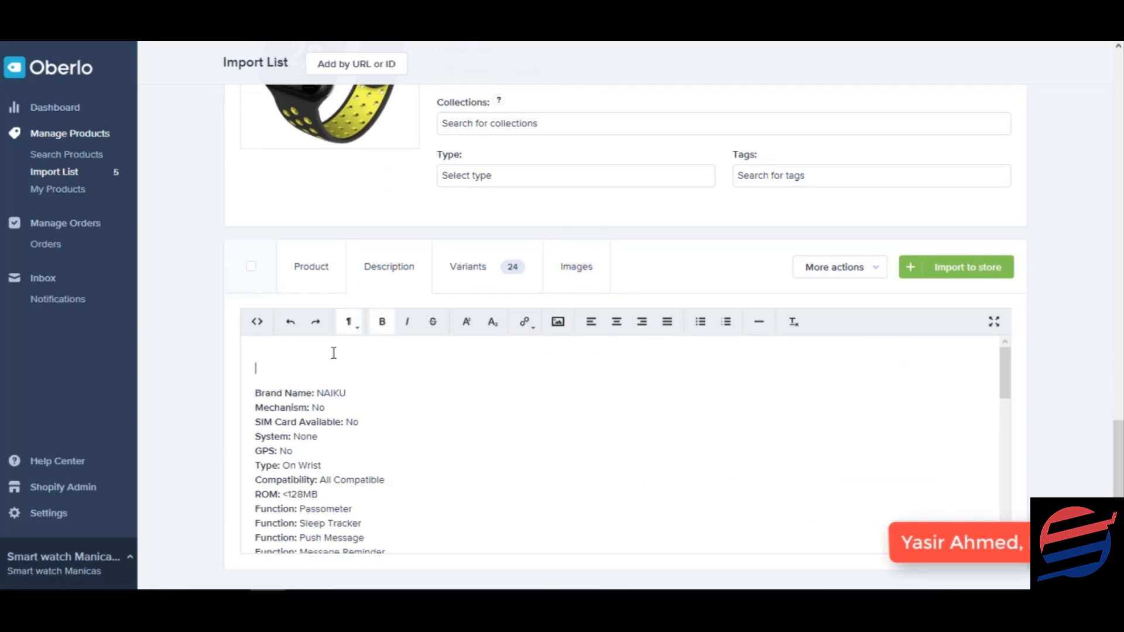
pyautogui.click(311, 267)
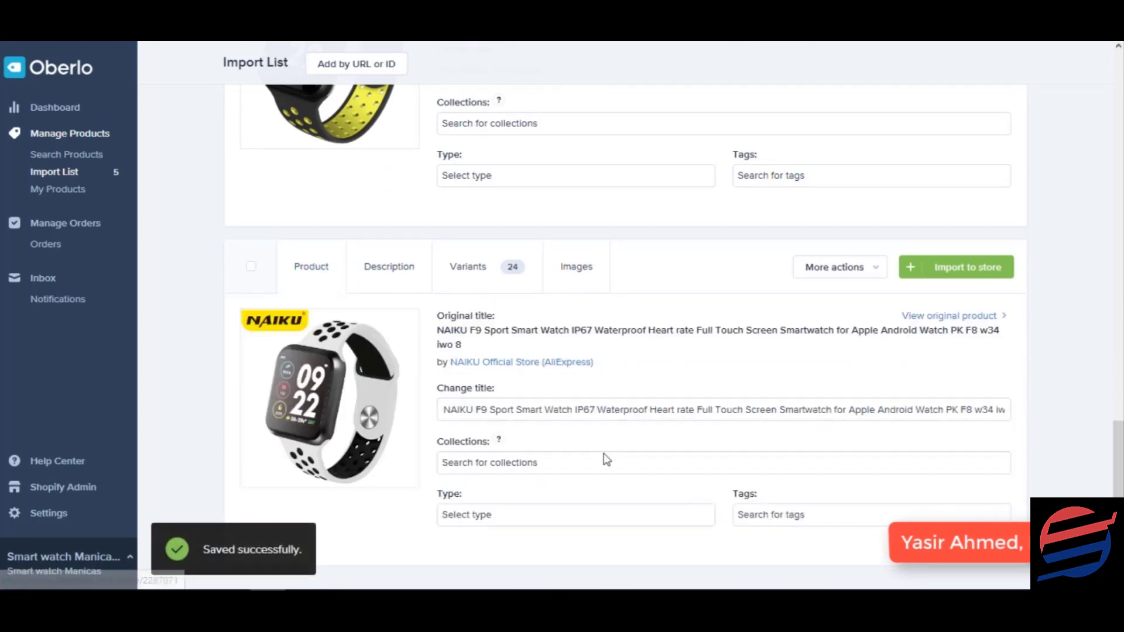
pyautogui.doubleClick(457, 409)
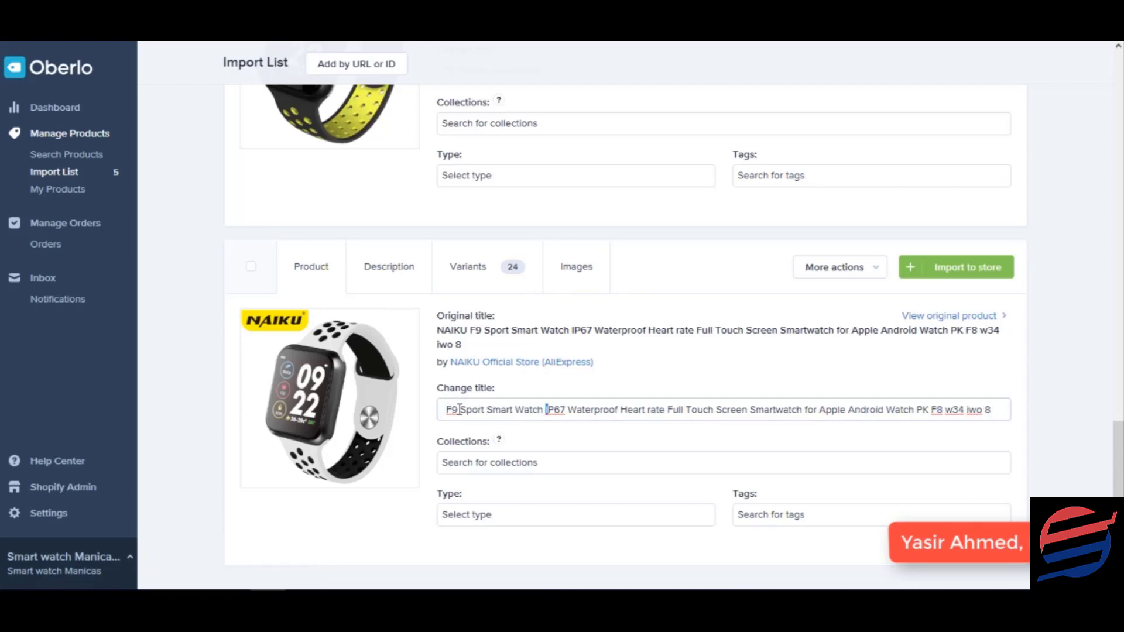
pyautogui.press('Backspace')
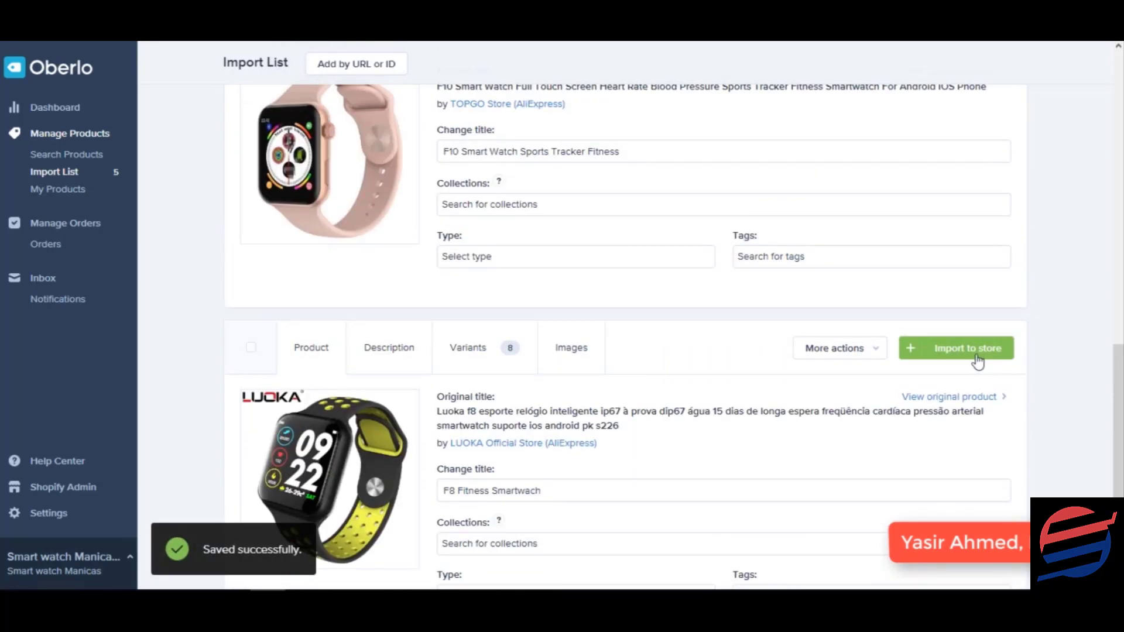
# Import the five short-titled smartwatches from the Import List into the Shopify store, reaching the Apps page
pyautogui.scroll(-3)
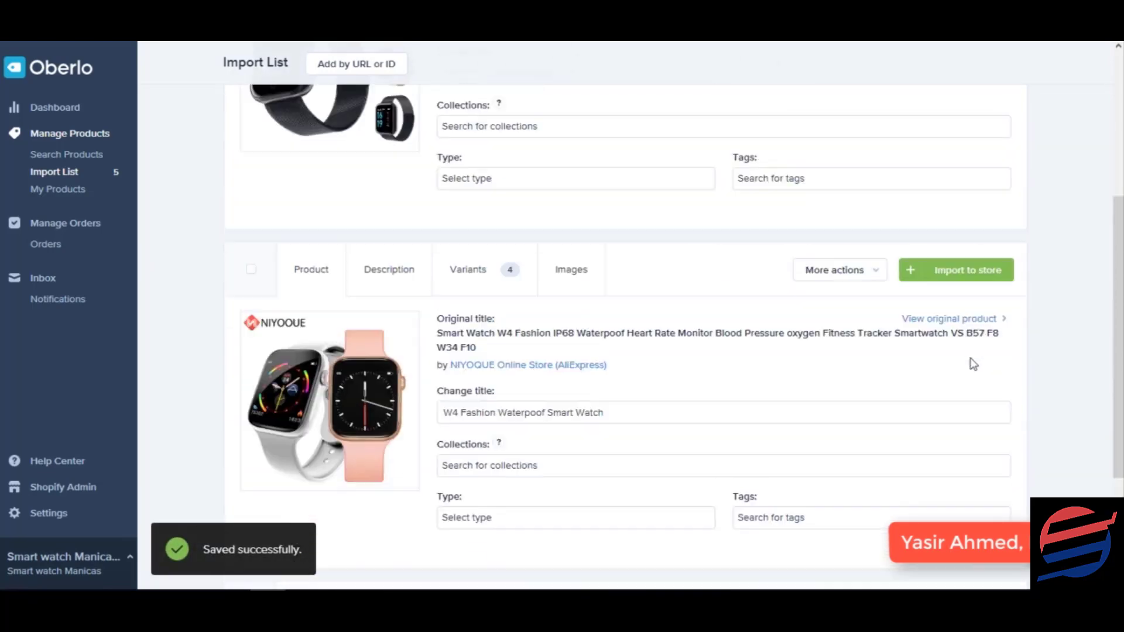
pyautogui.scroll(3)
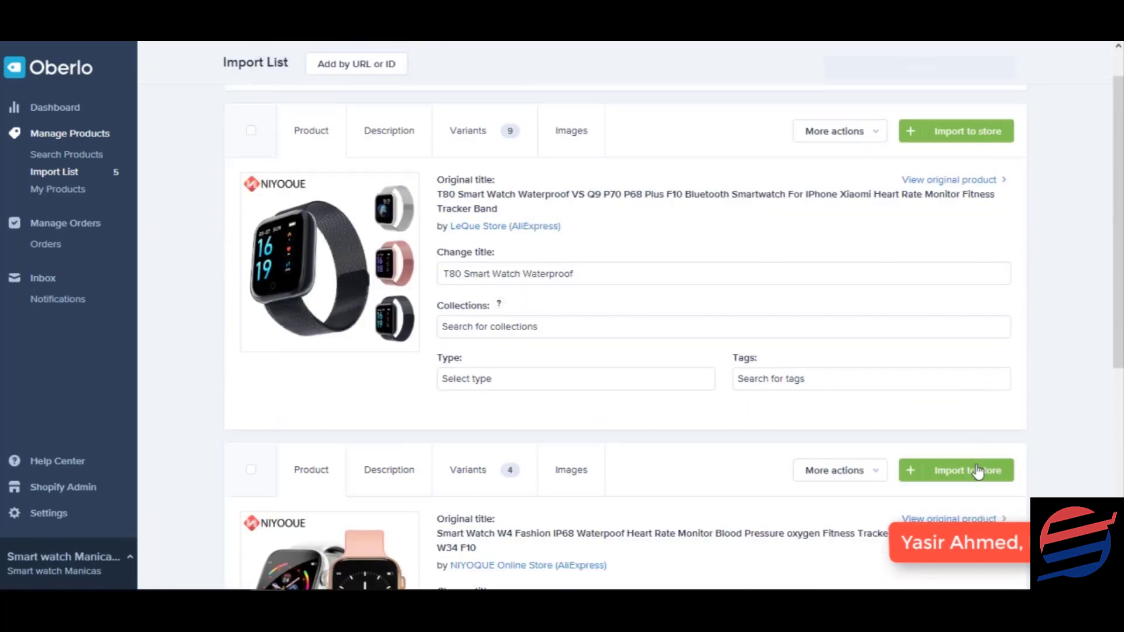
pyautogui.click(955, 469)
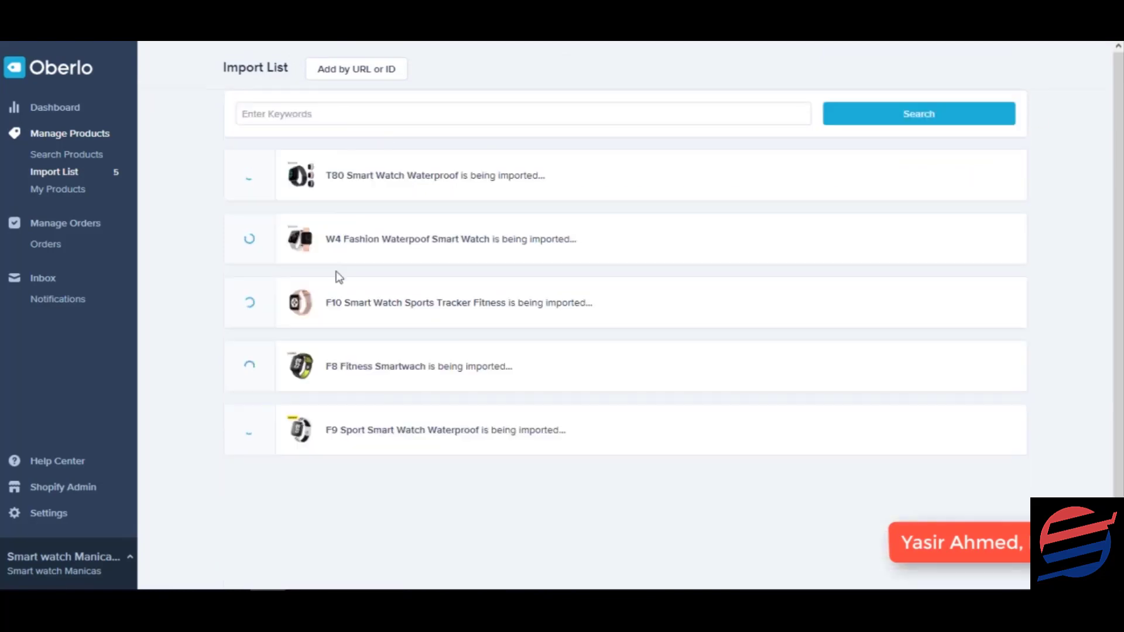
pyautogui.click(61, 487)
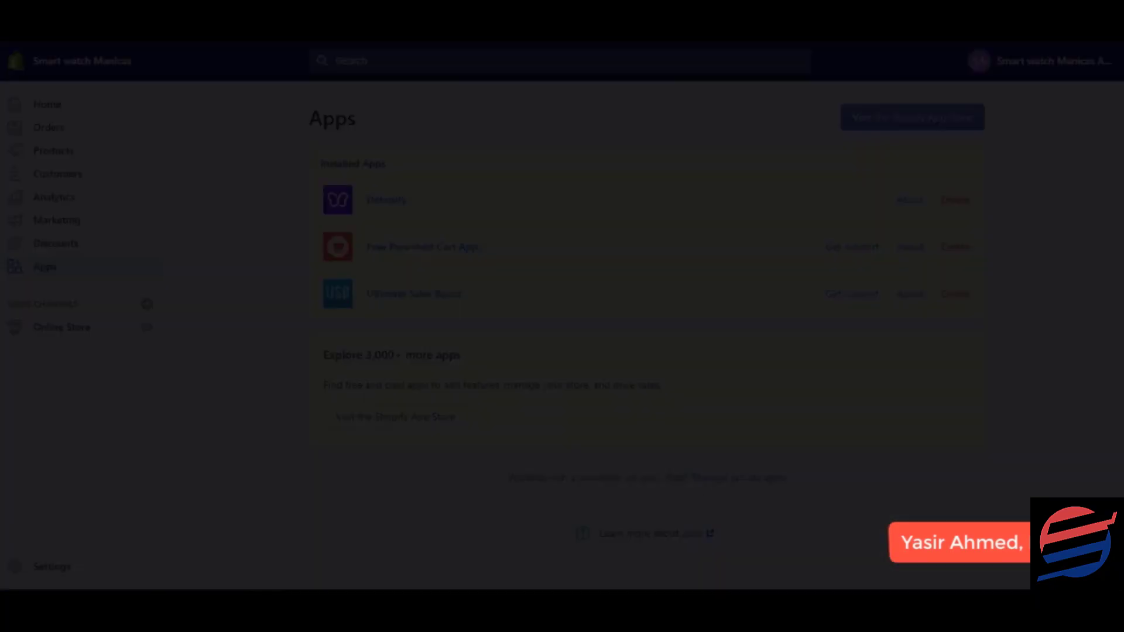